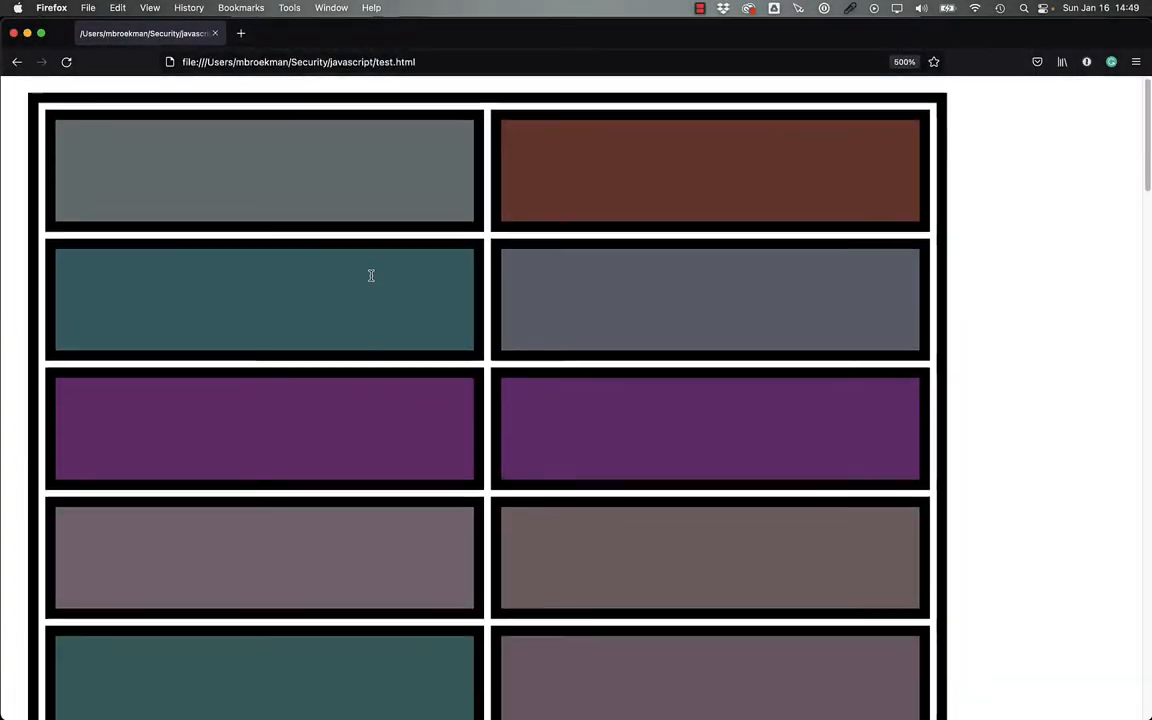
Scroll through the steganography script, highlighting the css_indexes array name
scroll("down", 3)
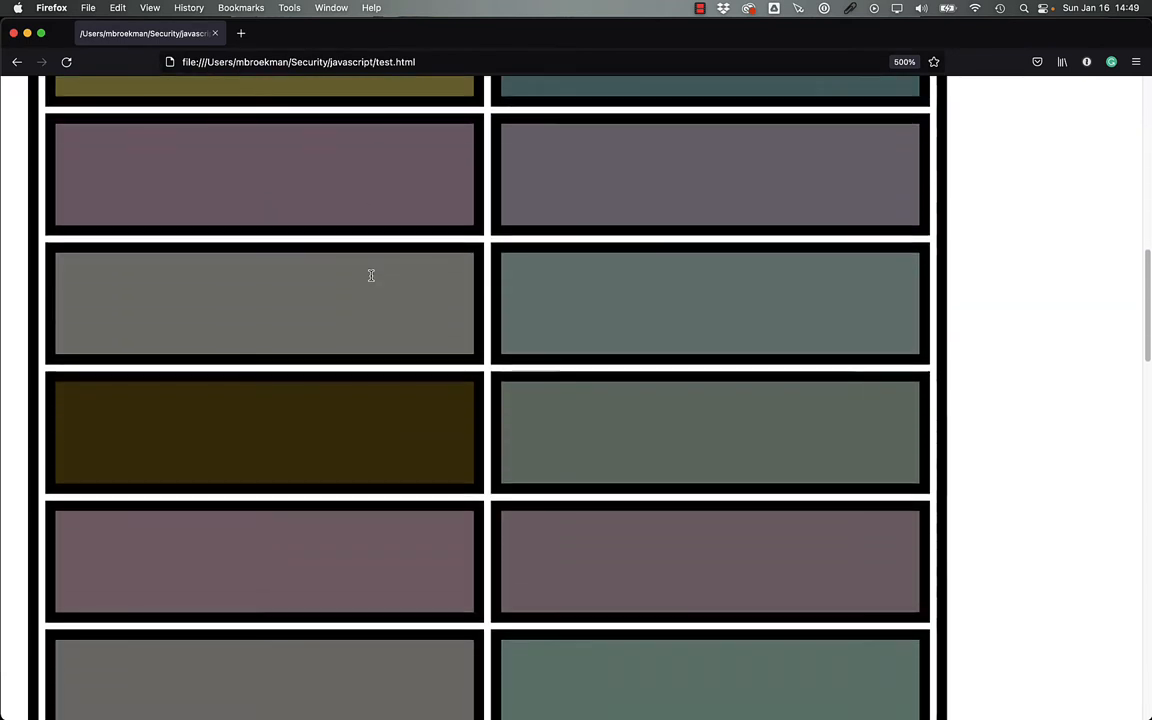
scroll("down", 3)
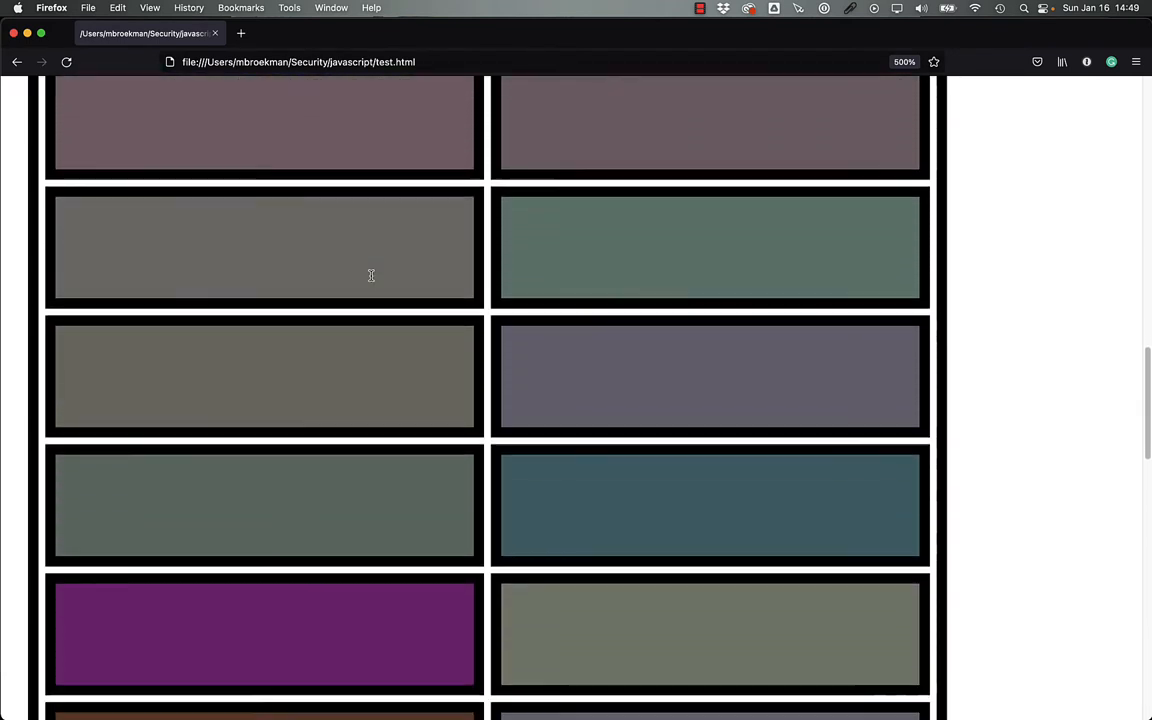
scroll("down", 3)
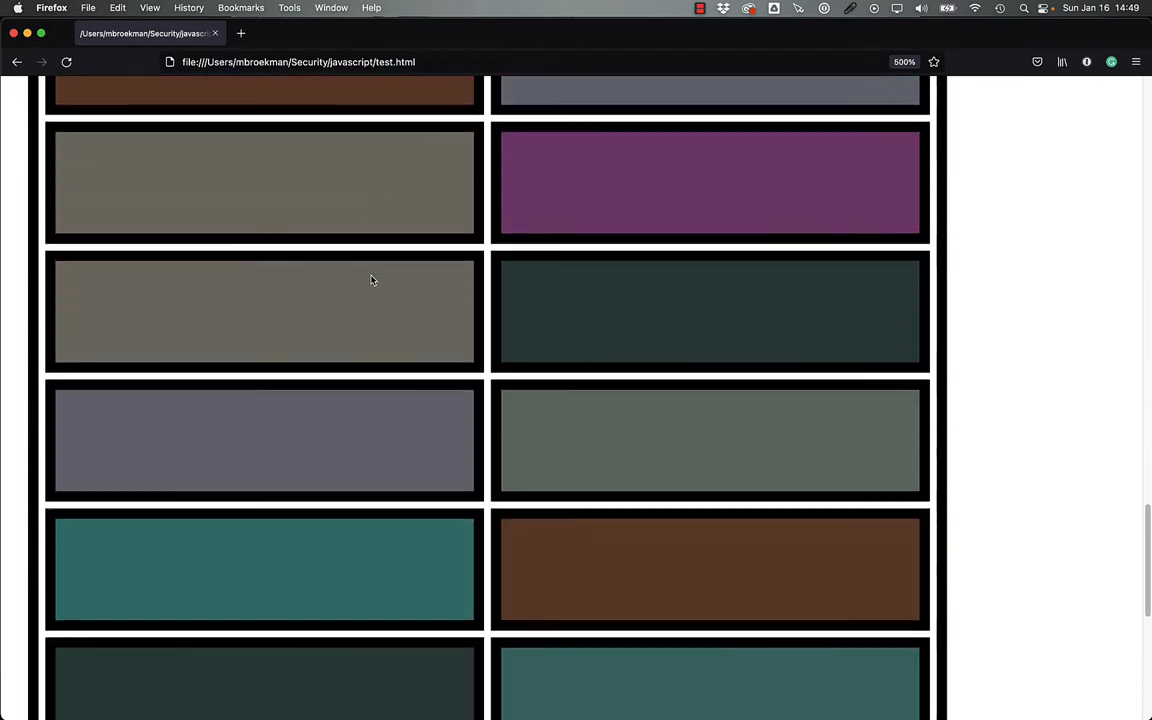
scroll("down", 3)
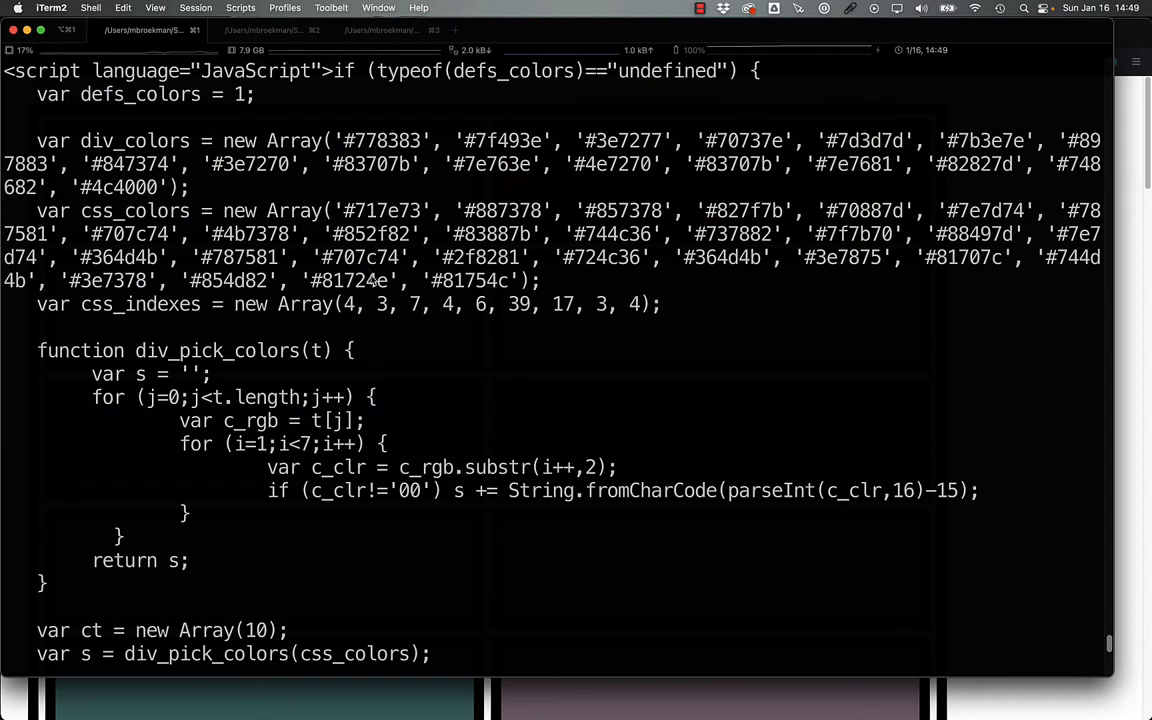
mouse_move(337, 173)
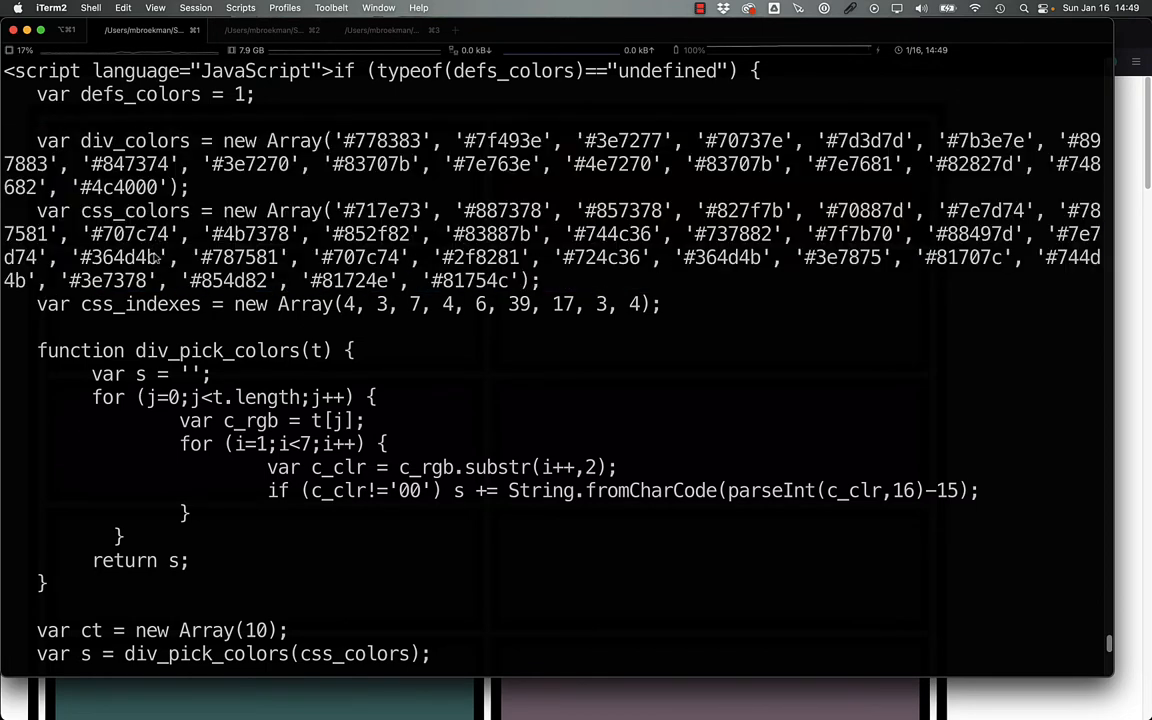
double_click(139, 304)
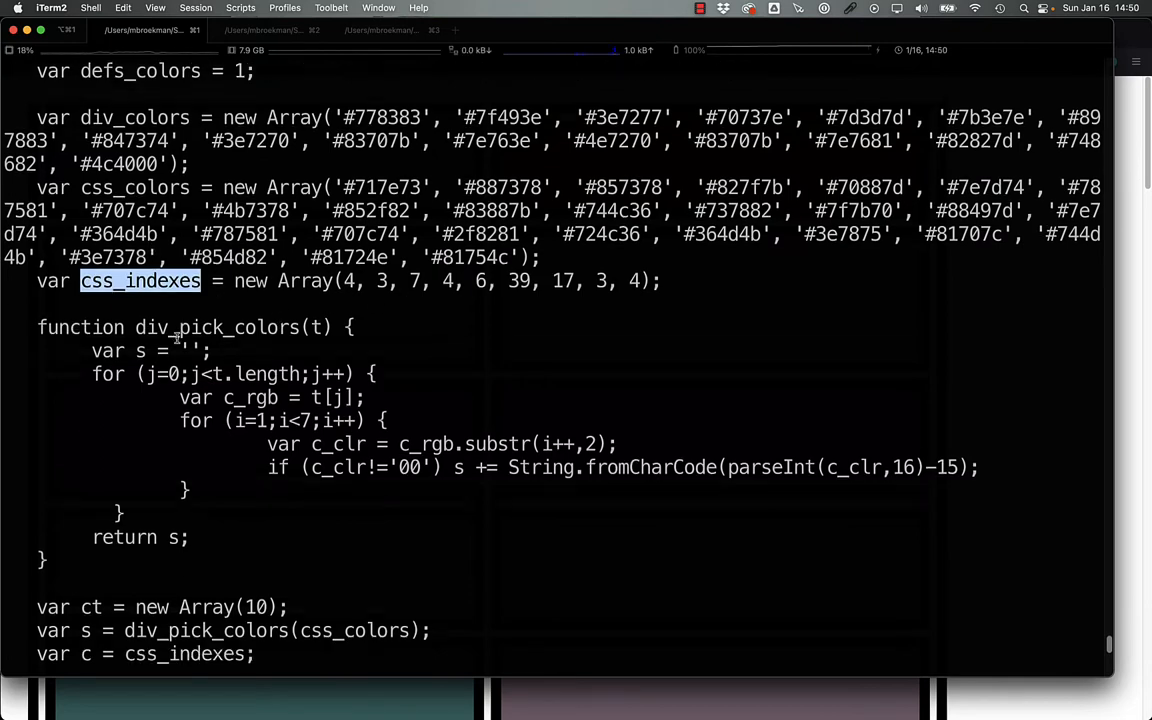
scroll("down", 3)
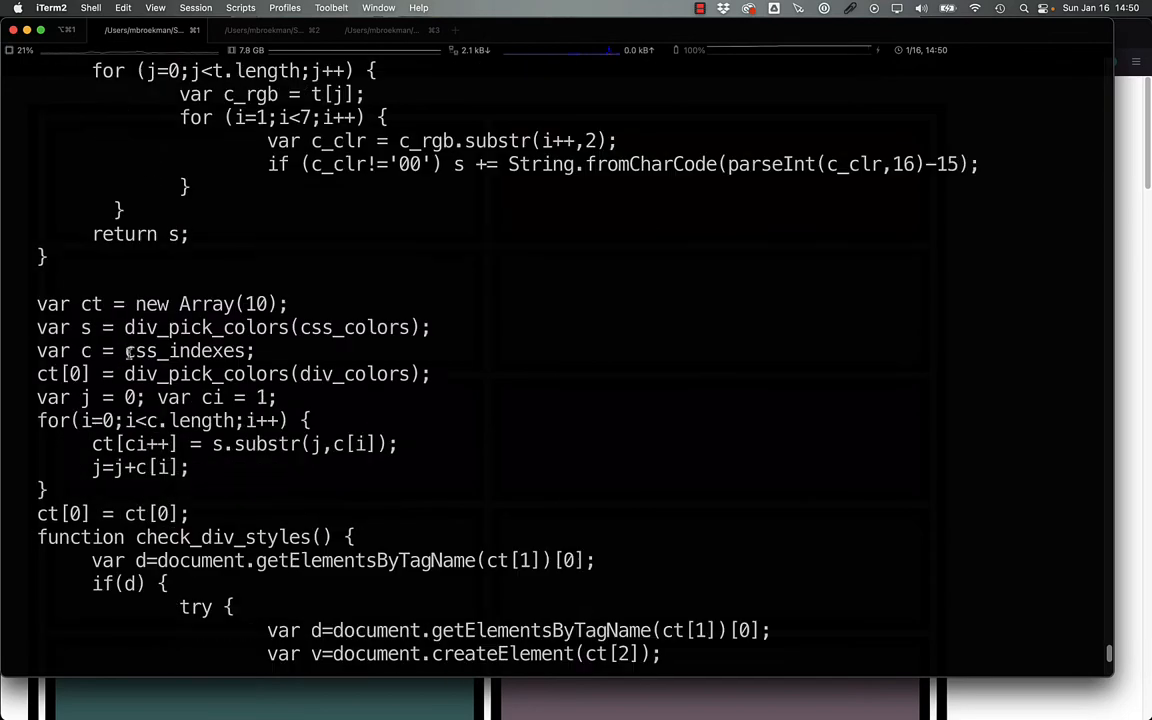
scroll("down", 3)
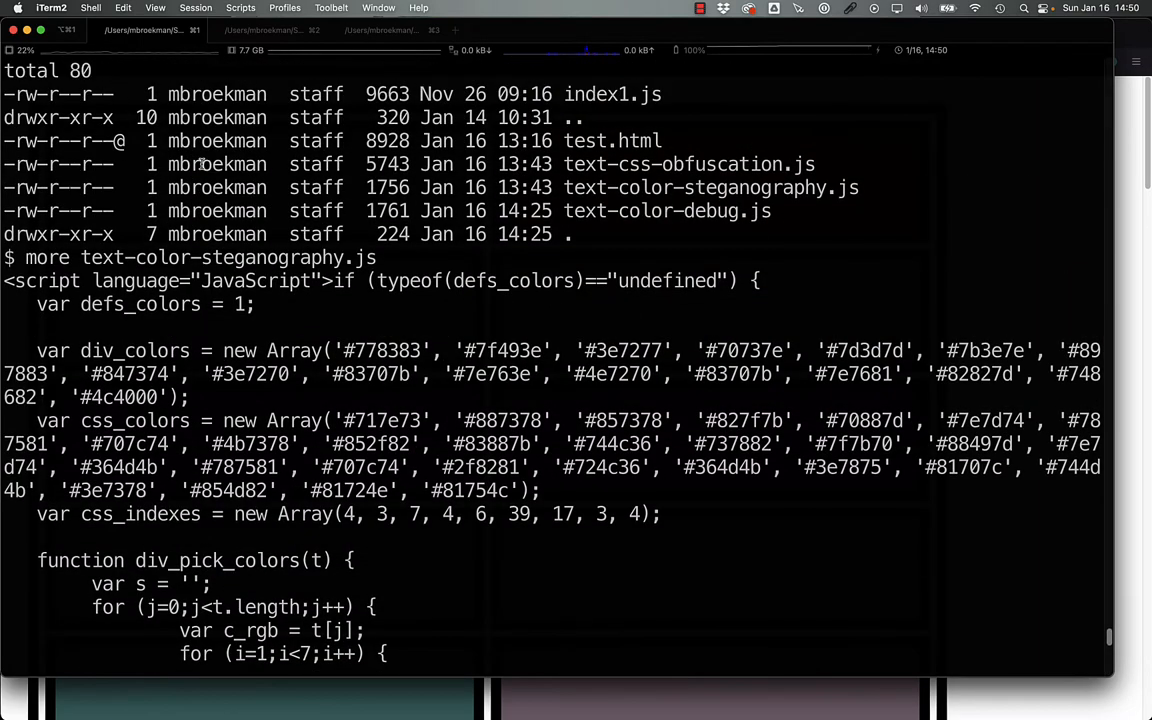
scroll("down", 3)
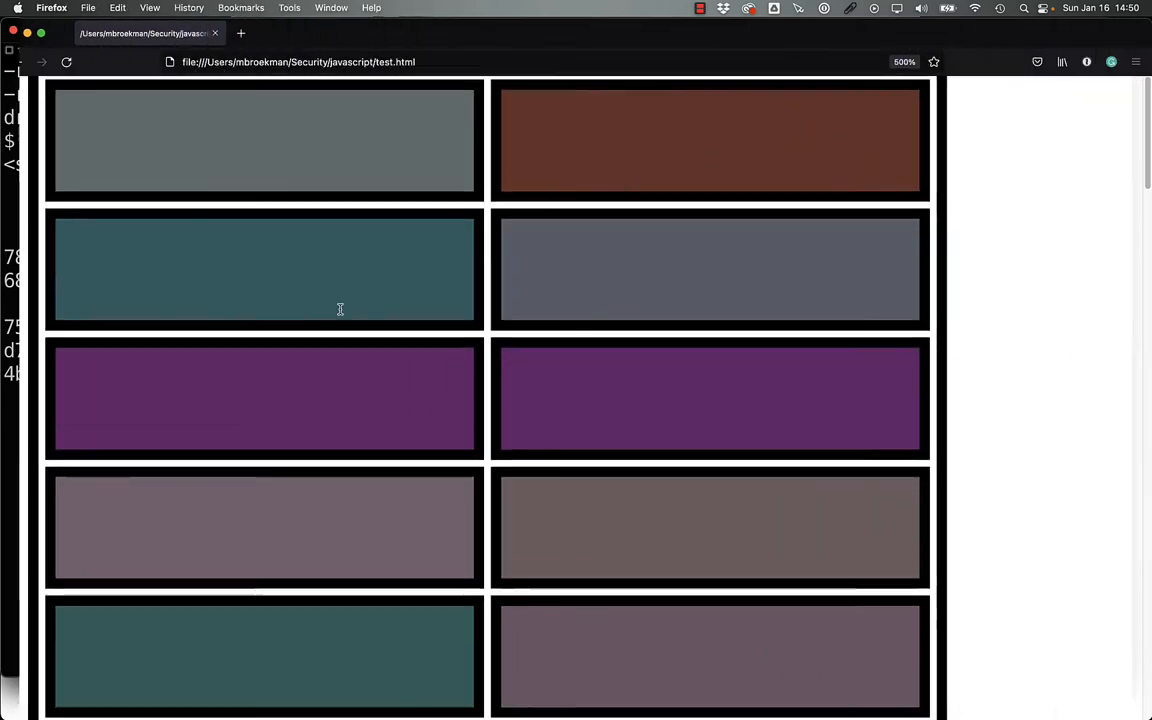
scroll("down", 3)
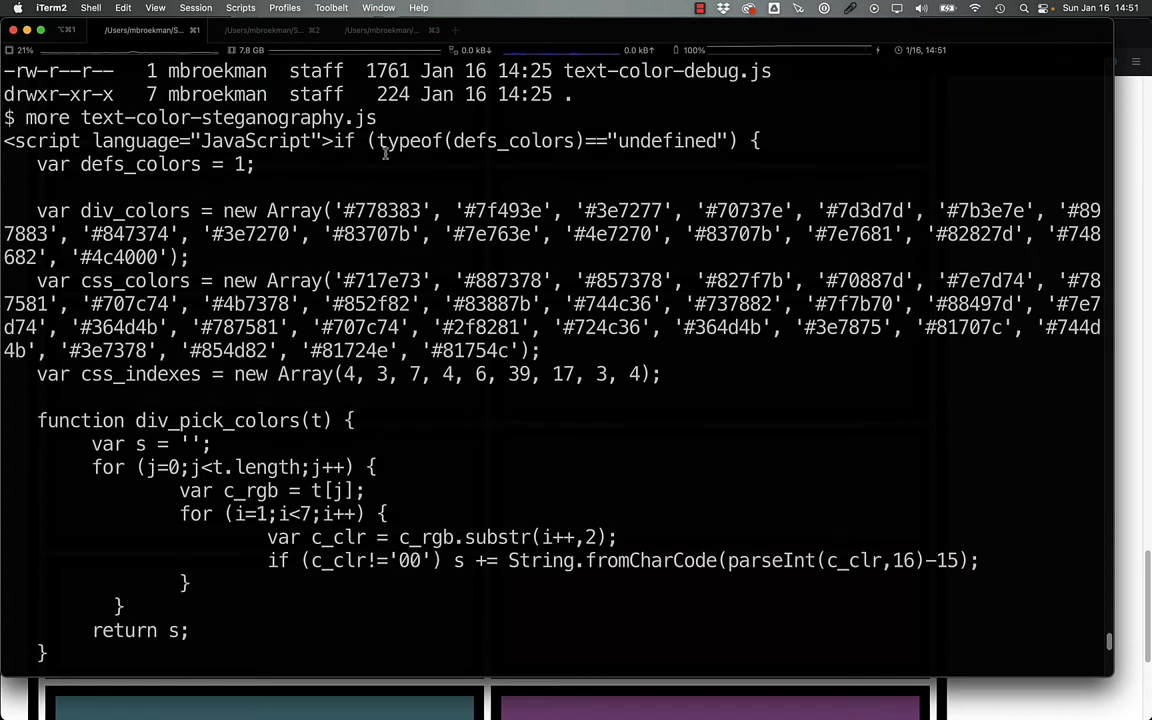
mouse_move(512, 152)
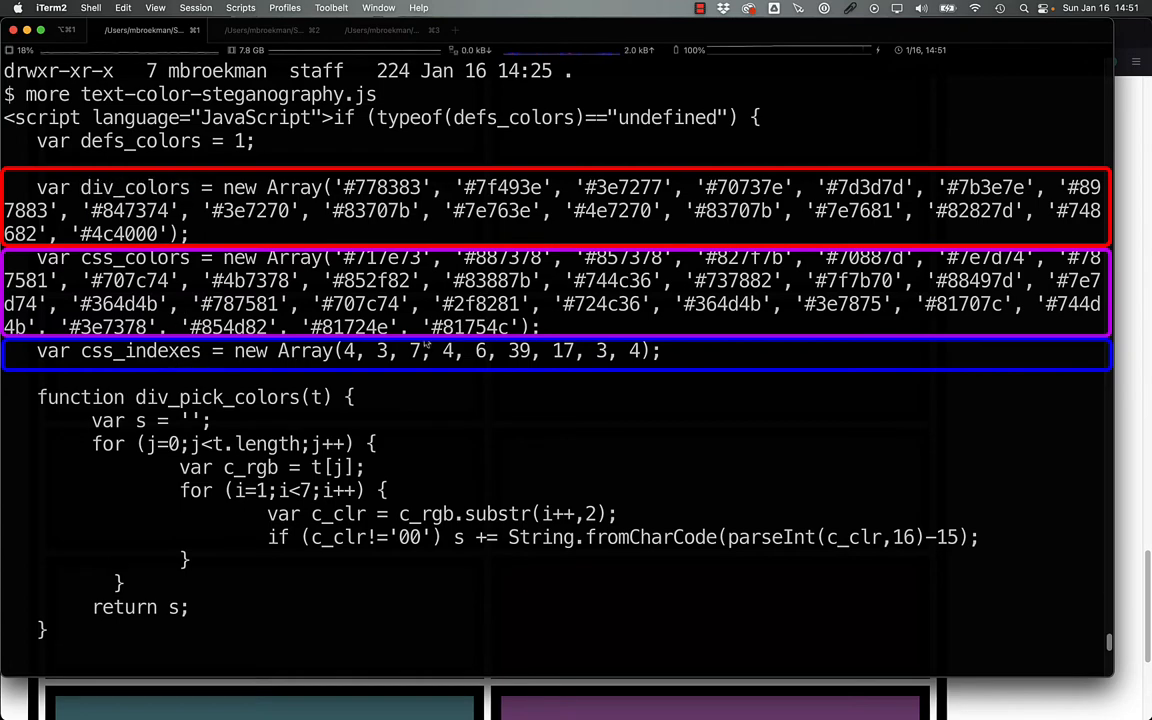
Scroll down to the div_pick_colors decoding function in the script output
scroll("down", 3)
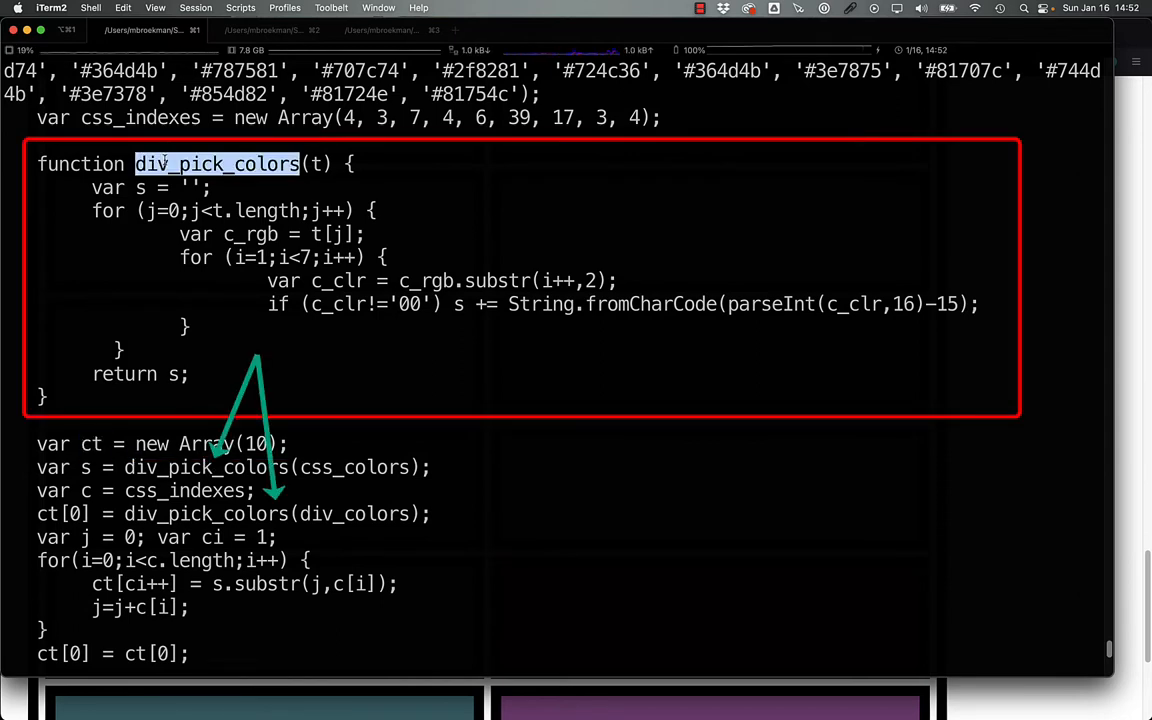
scroll("down", 3)
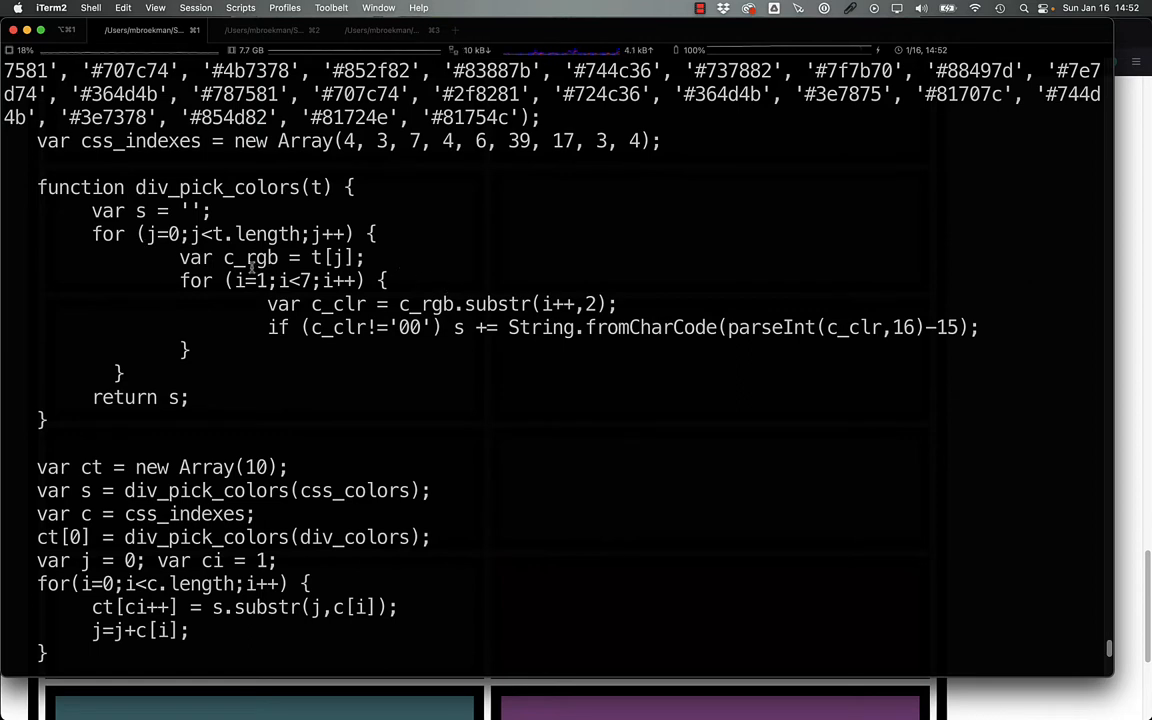
double_click(481, 93)
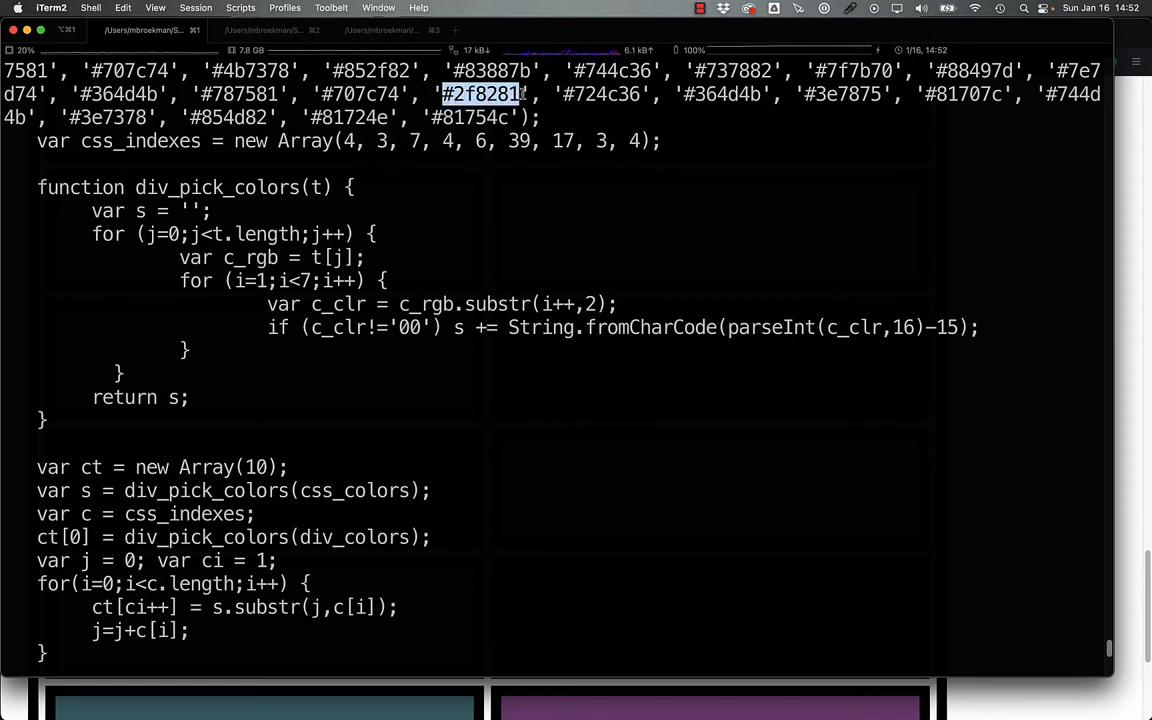
mouse_move(518, 286)
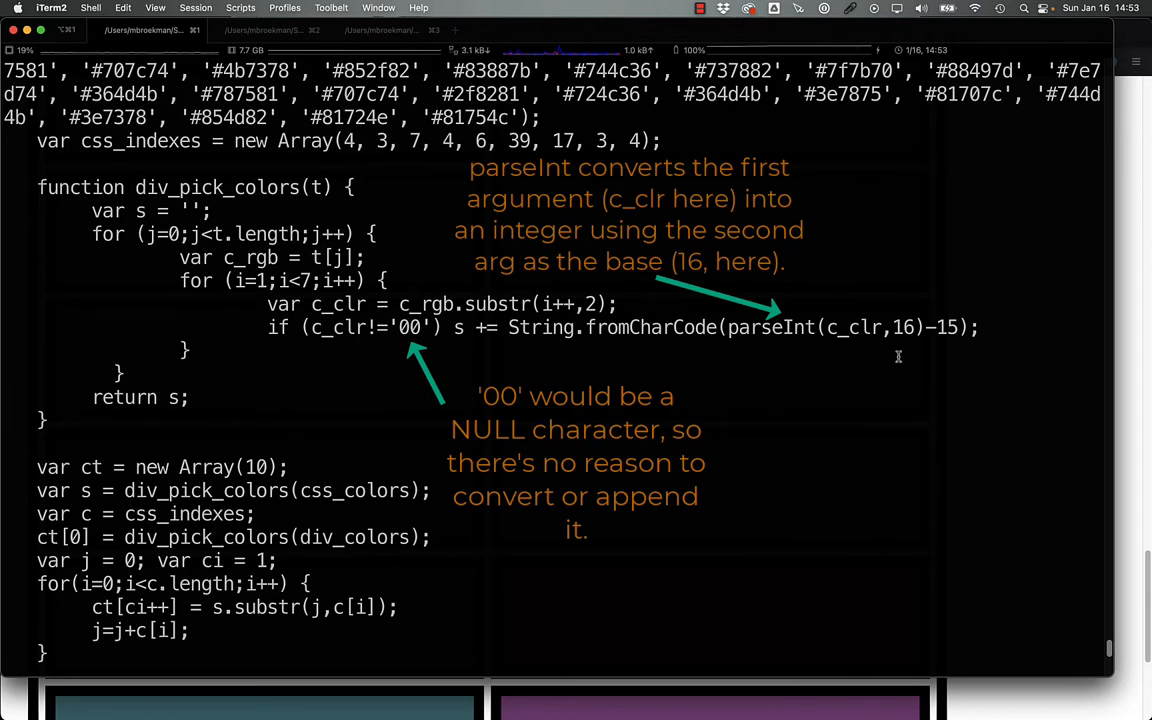
double_click(899, 327)
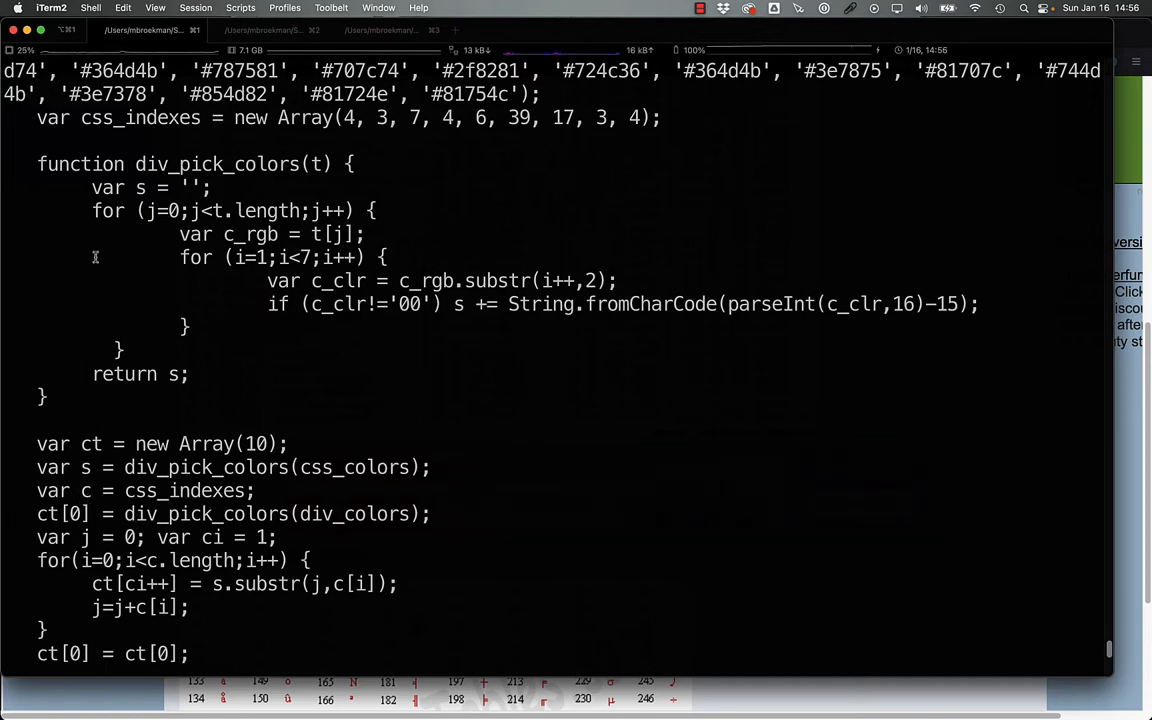
double_click(139, 117)
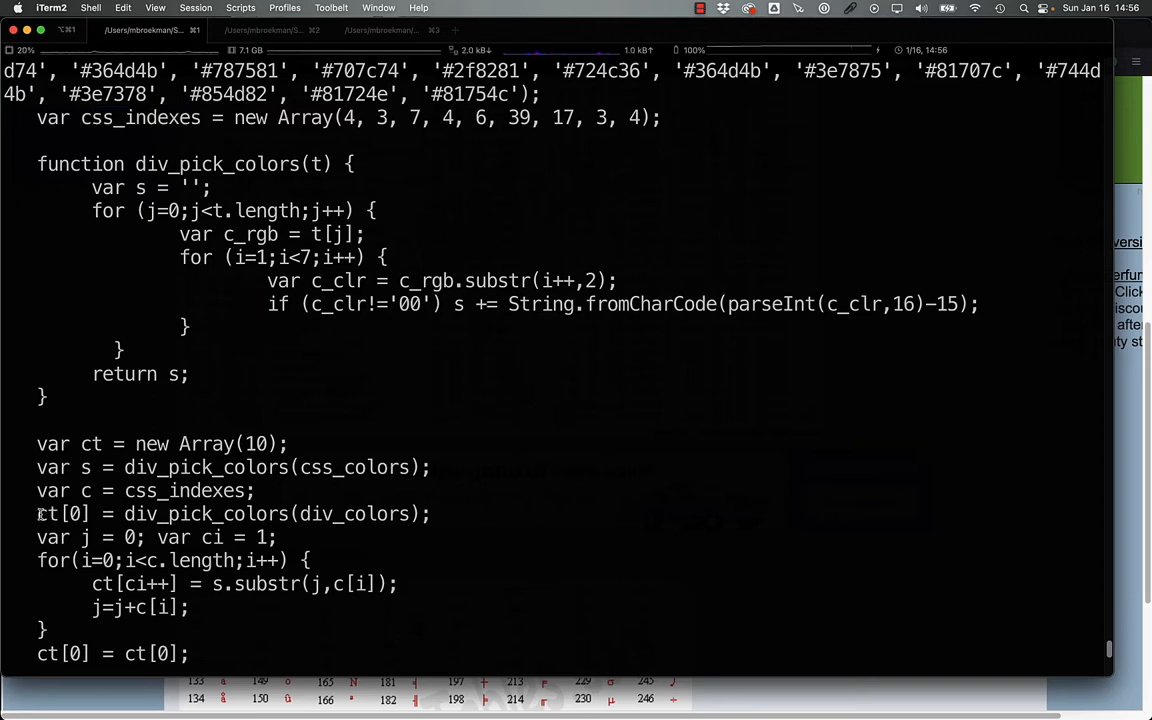
double_click(89, 443)
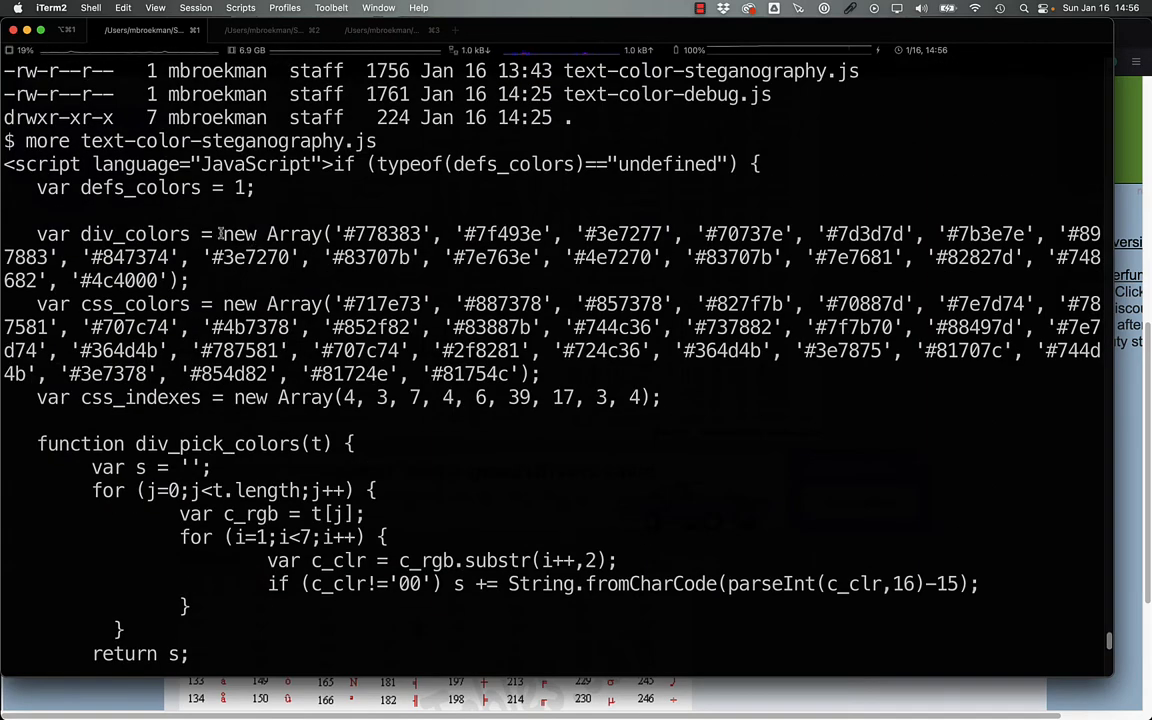
scroll("down", 3)
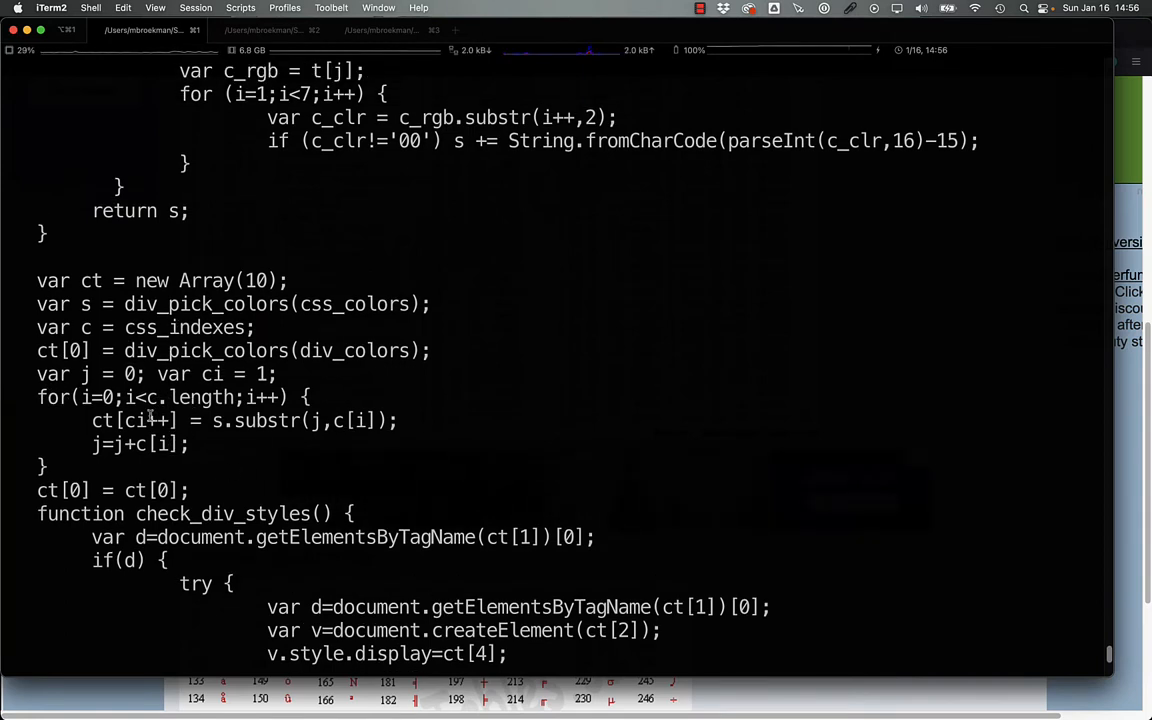
mouse_move(113, 455)
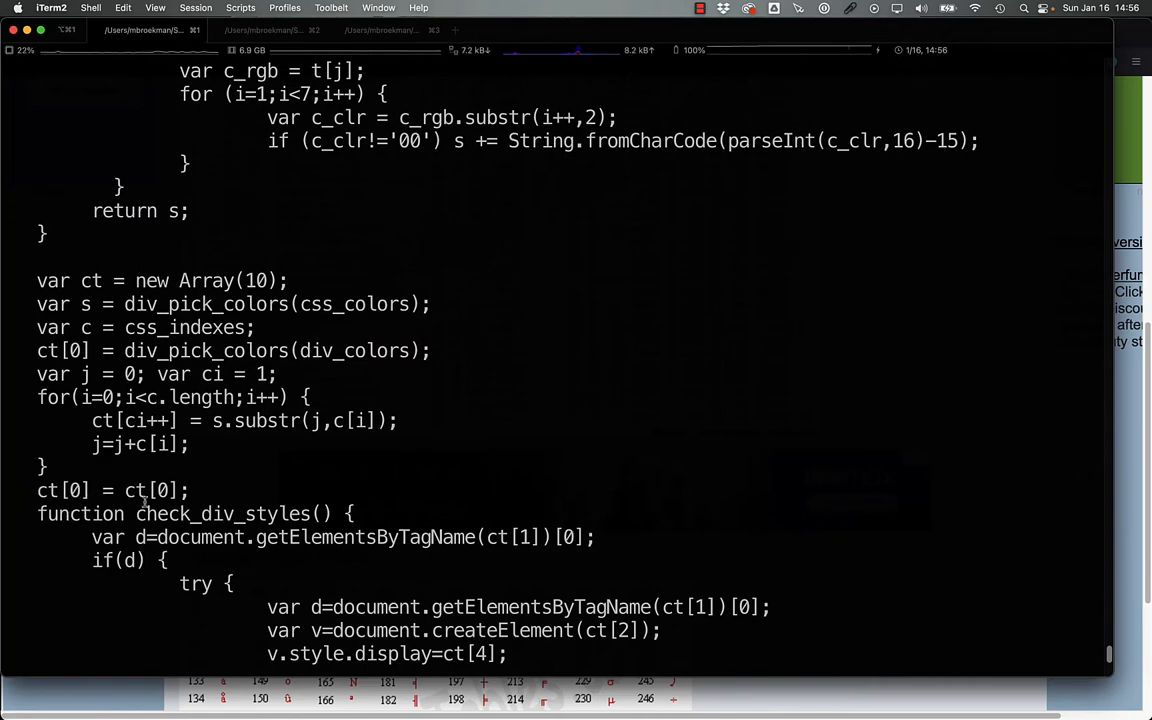
Scroll to check_div_styles and highlight document.createElement
scroll("down", 3)
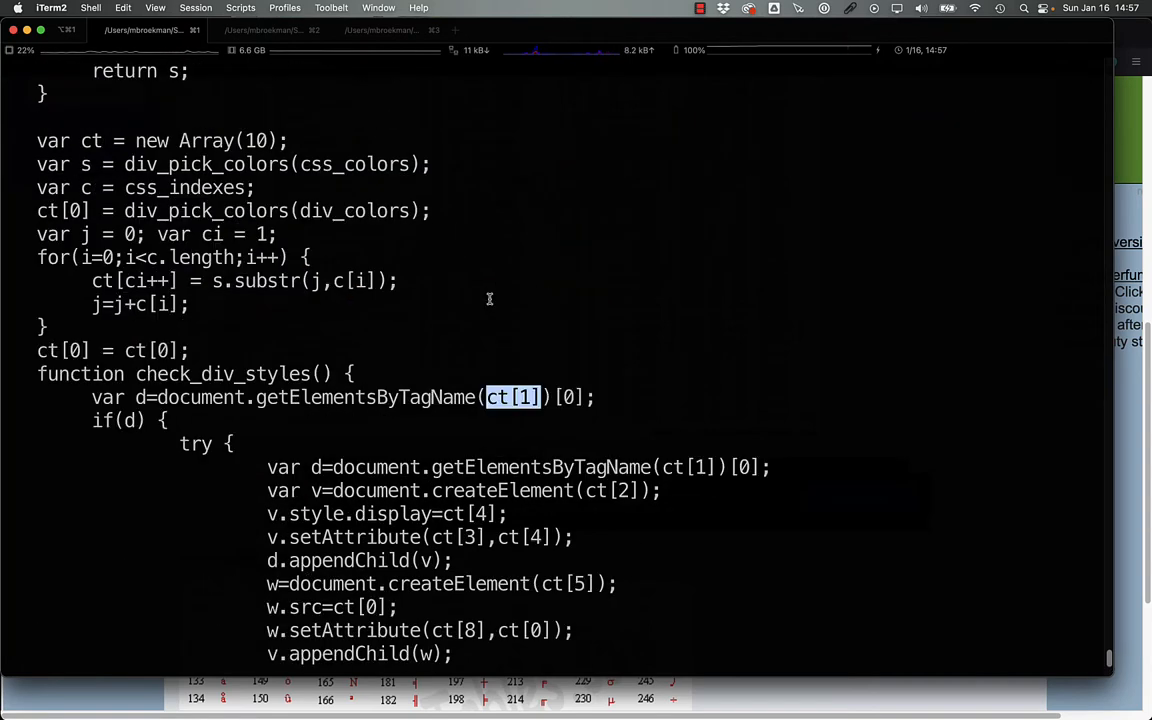
scroll("down", 3)
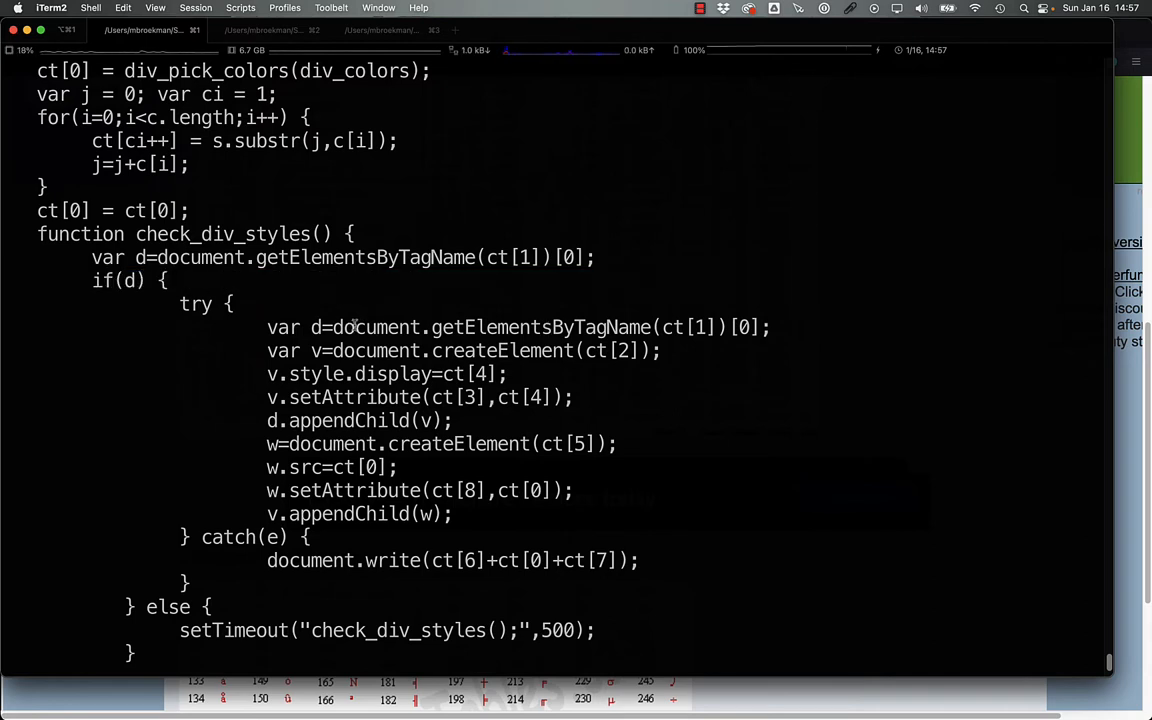
double_click(490, 327)
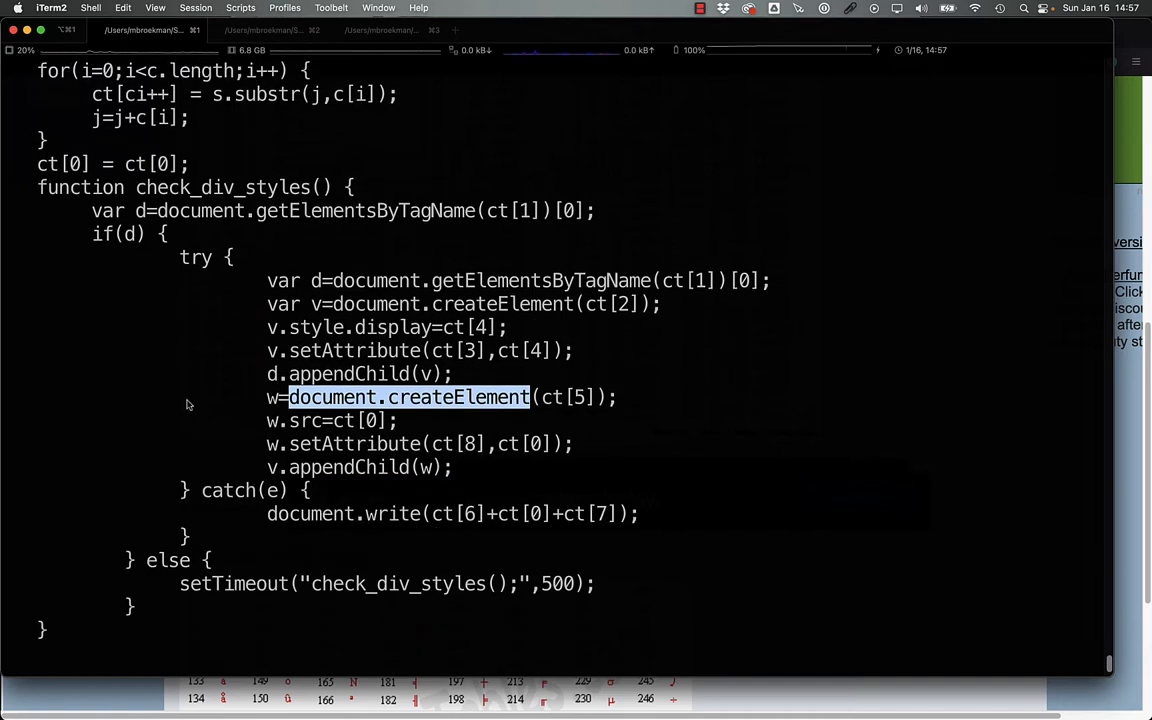
mouse_move(473, 537)
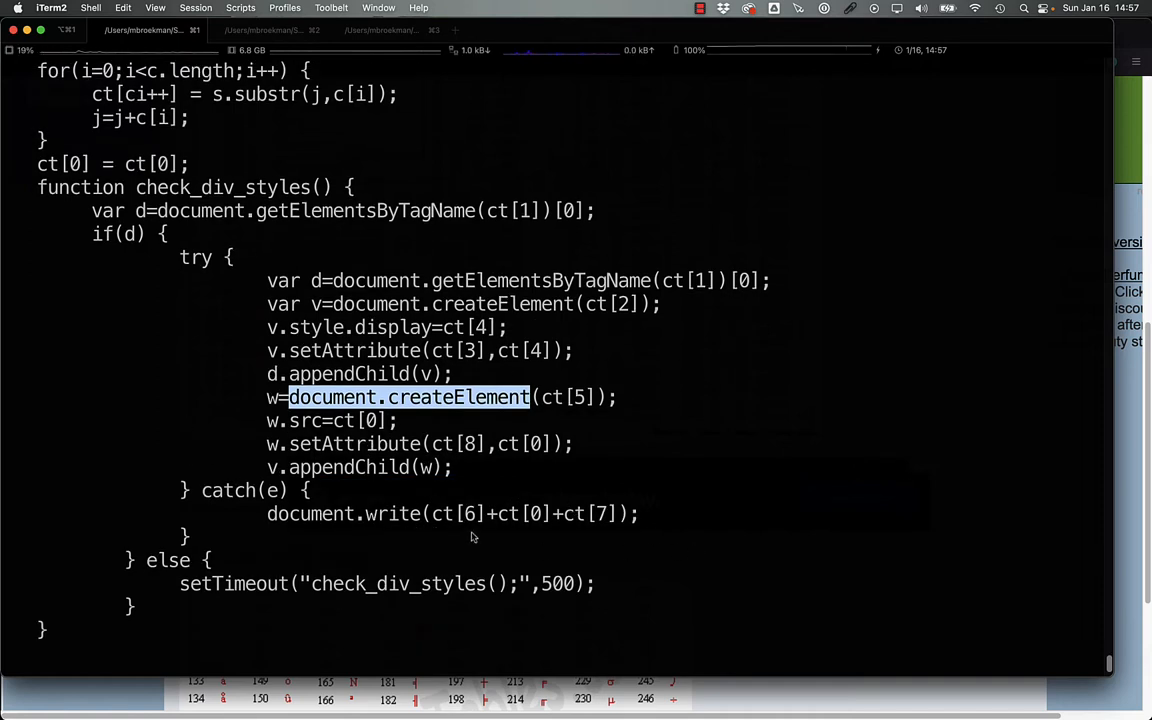
mouse_move(420, 512)
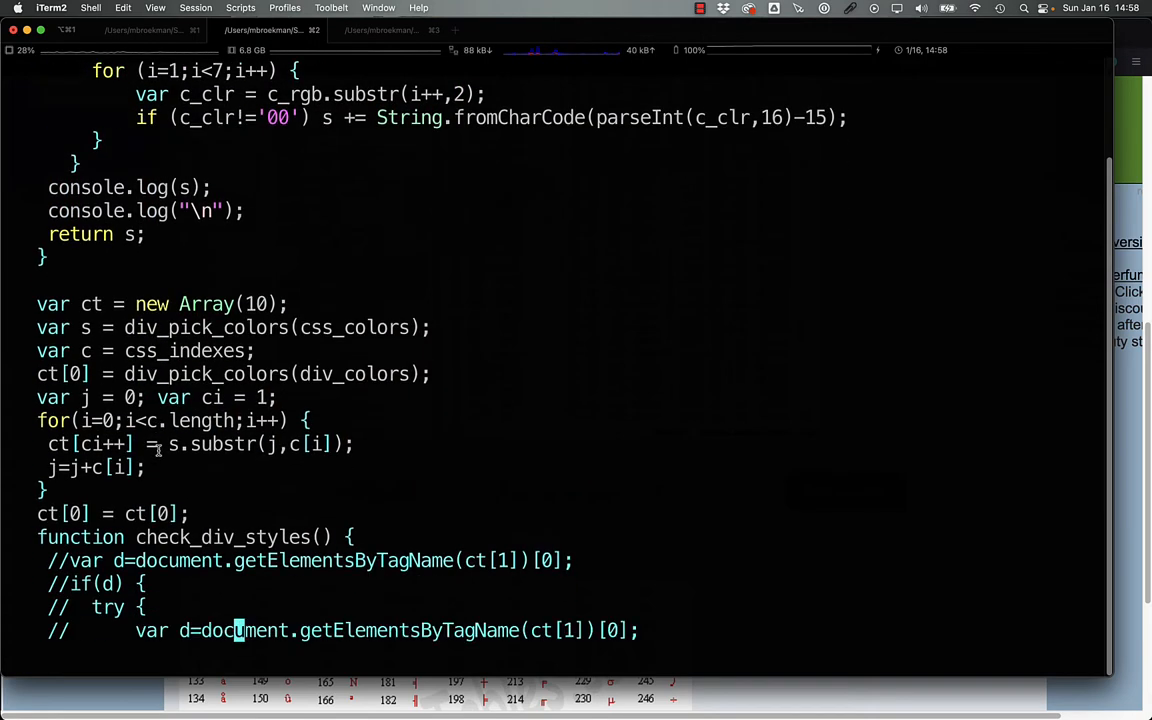
Add a for loop (i=0; i<ct.length; i++) logging console.log(ct[i]) after ct[0] = ct[0];
scroll("down", 3)
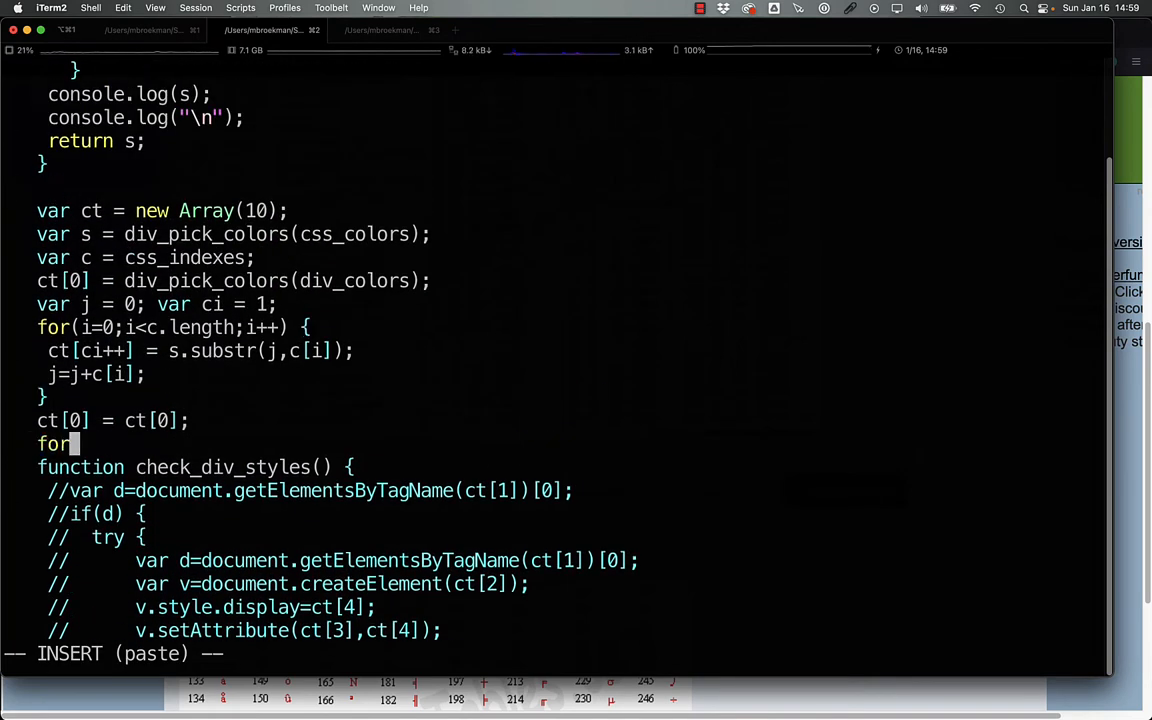
type("(i=0;")
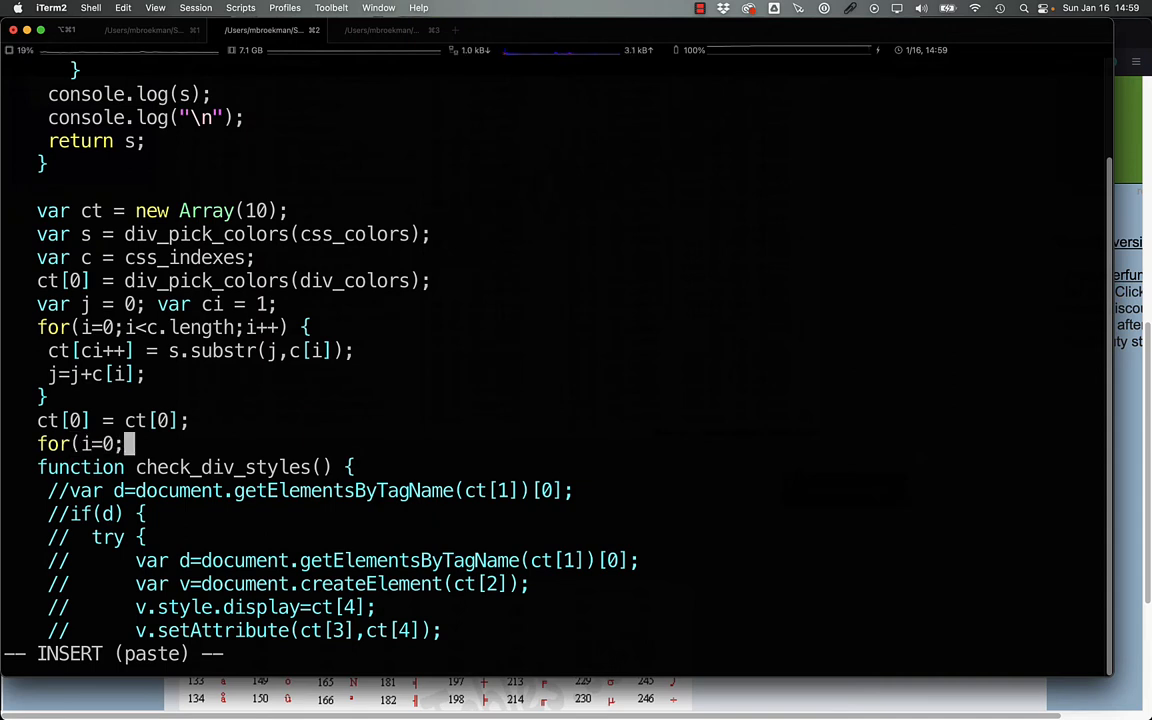
type("i<ct.length;i++){")
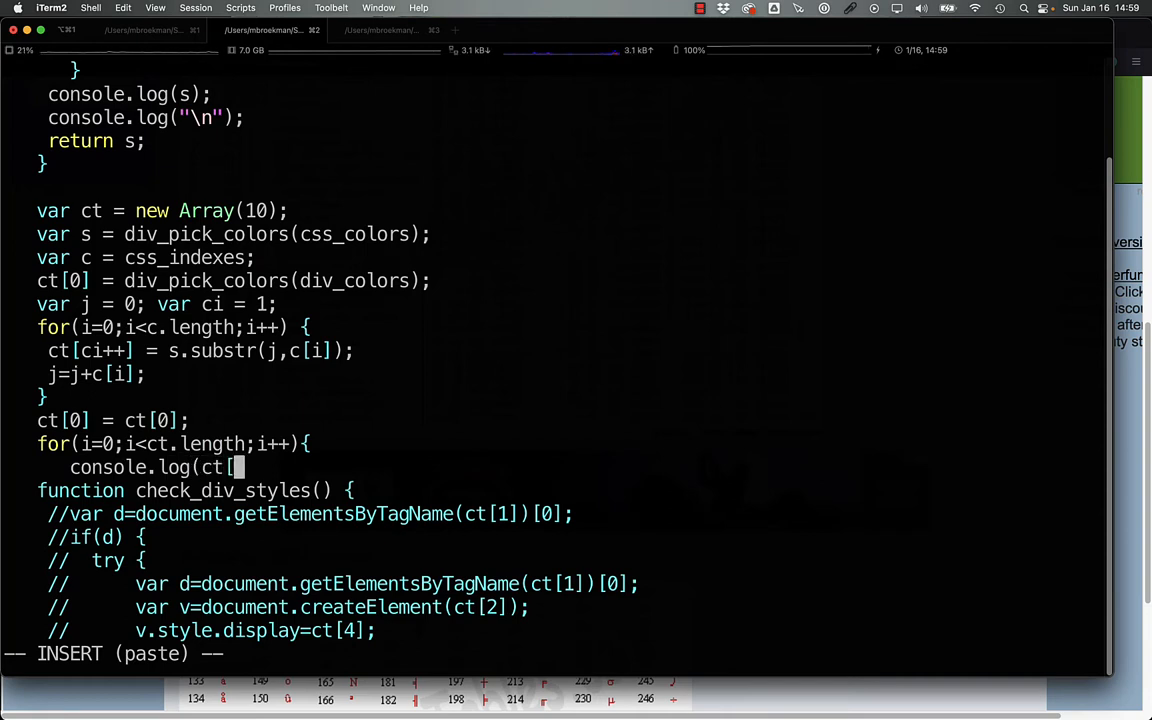
type("i])")
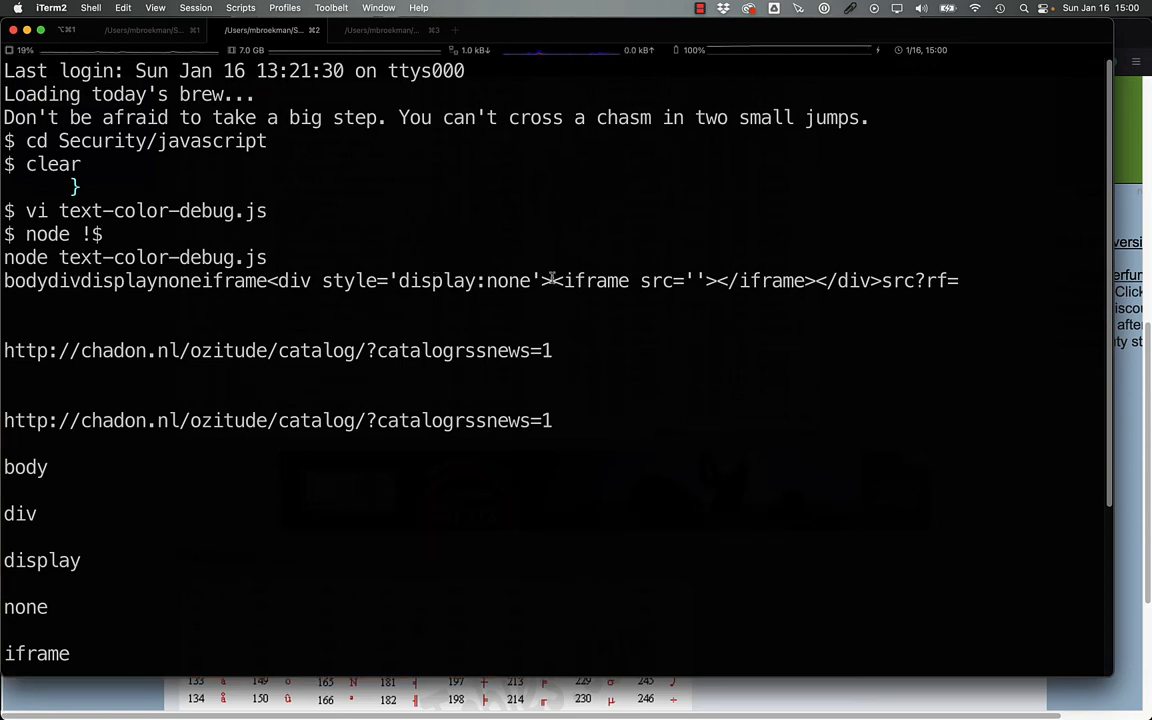
mouse_move(815, 280)
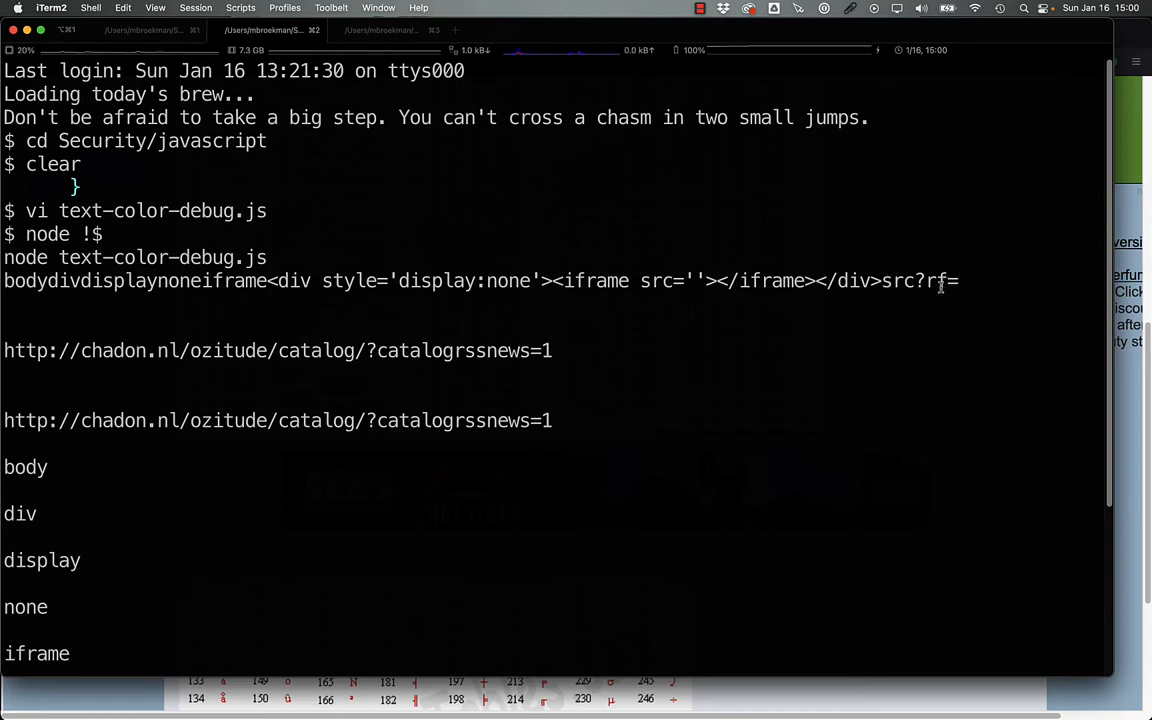
Highlight the catalogrssnews parameter in the decoded chadon.nl URL output
double_click(453, 350)
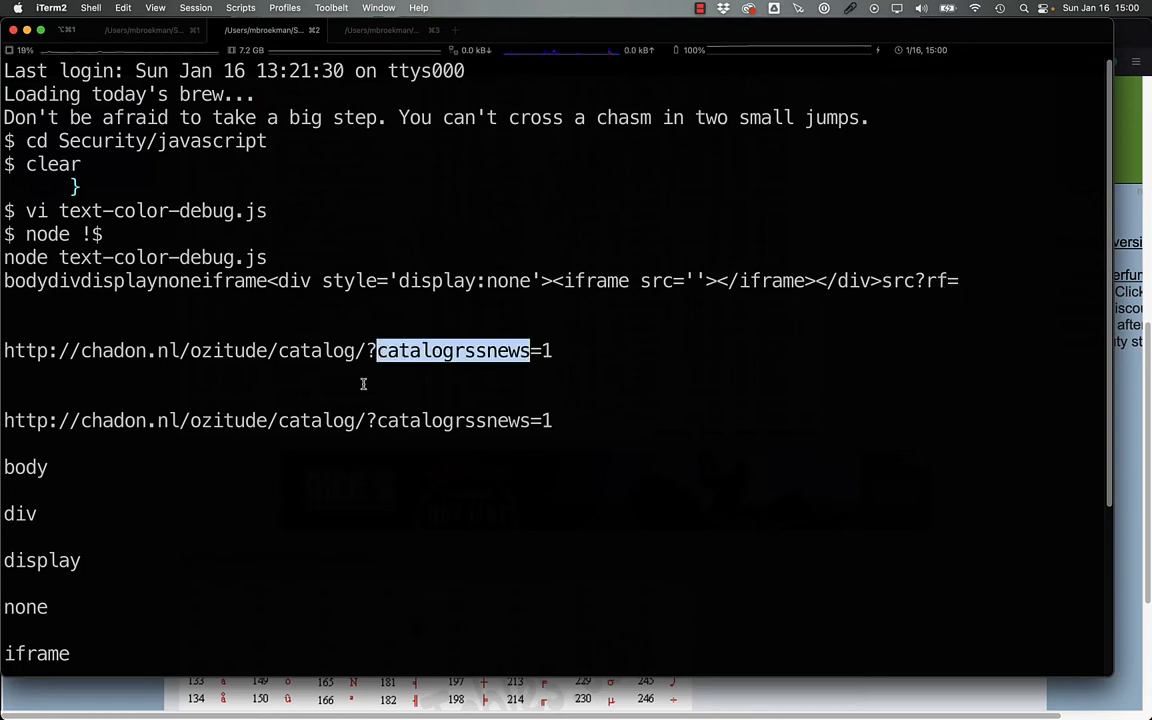
scroll("down", 3)
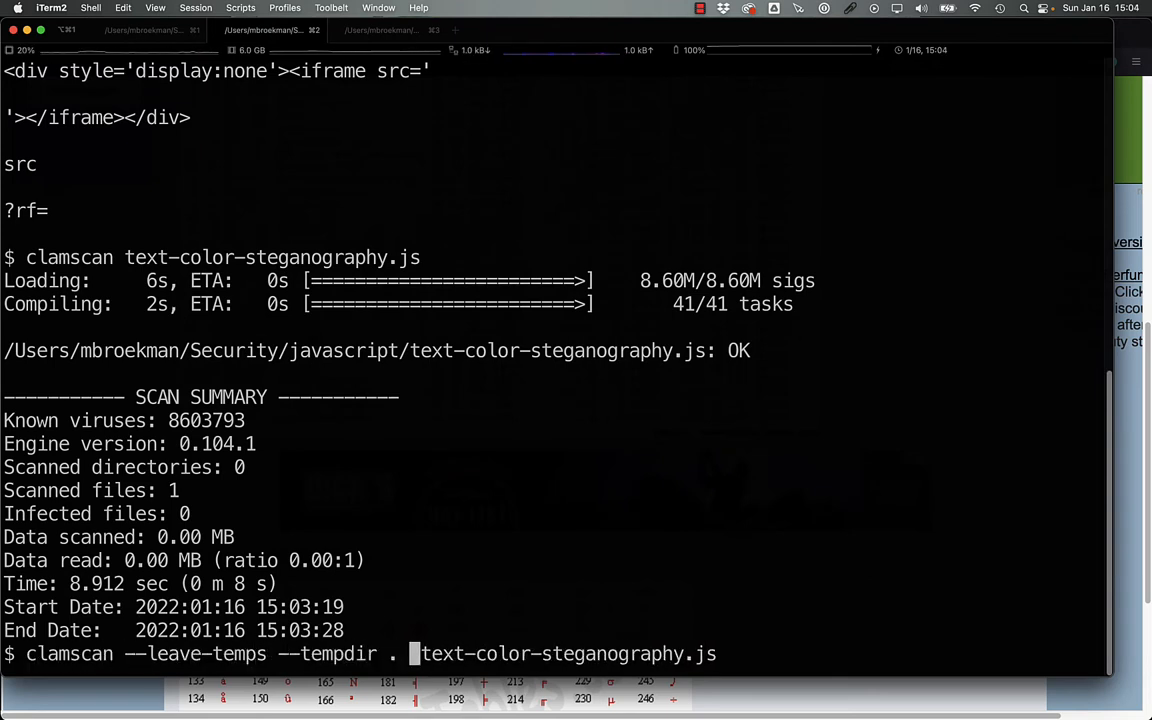
Run the clamscan rescan with --leave-temps --tempdir . --debug
type("--debug")
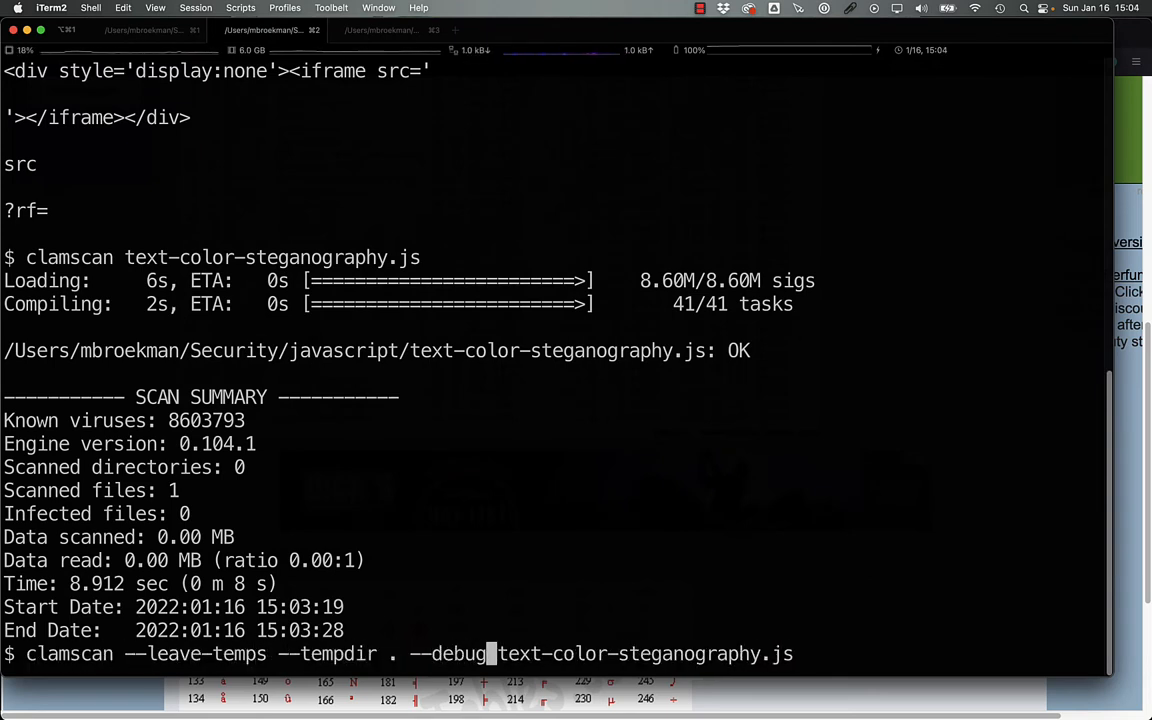
key("enter")
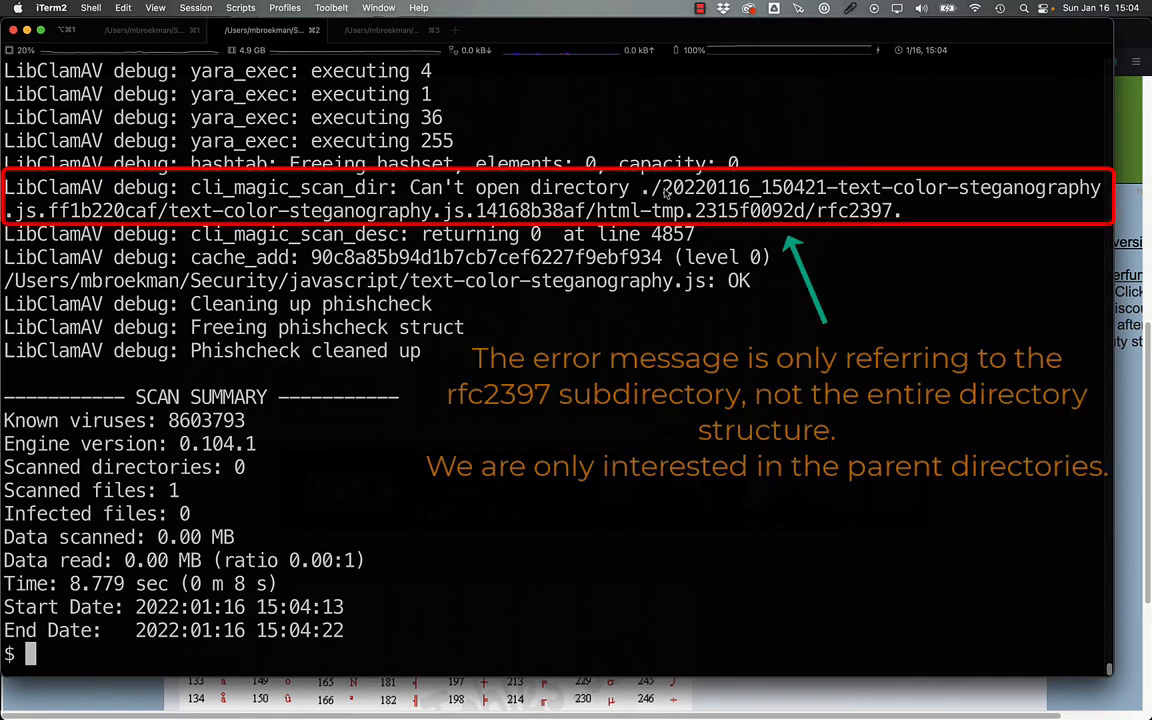
mouse_move(666, 194)
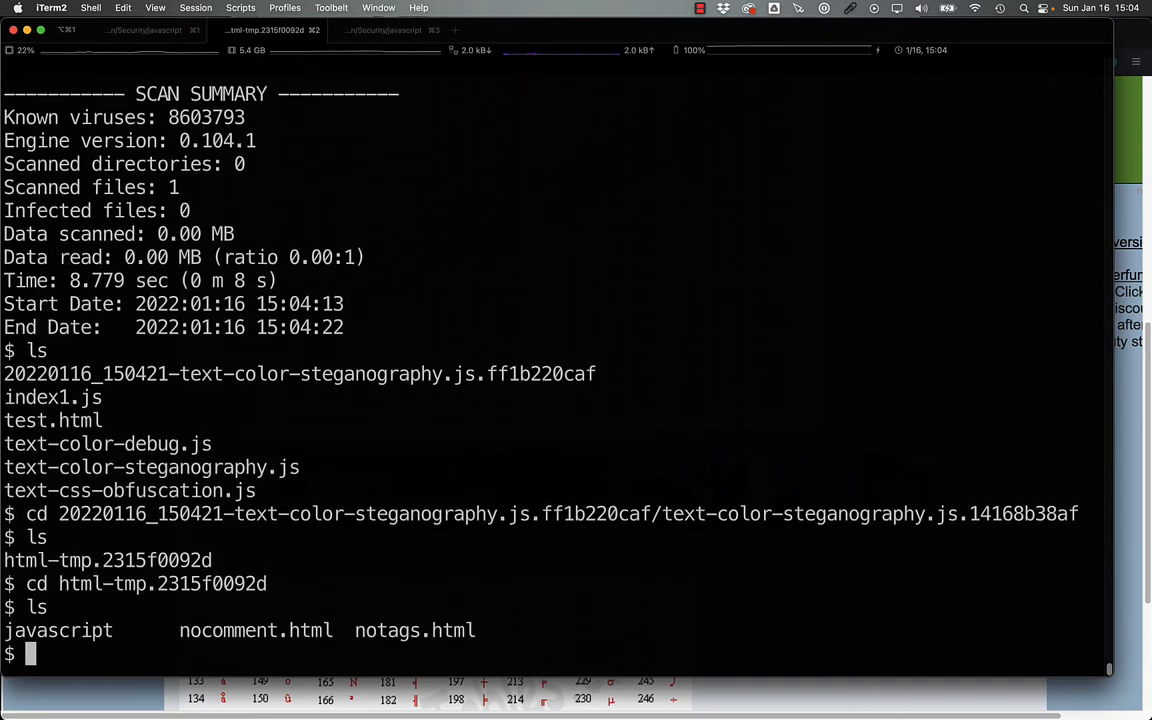
List ClamAV's temp files with ls -latr and view nocomment.html
type("ls -latr")
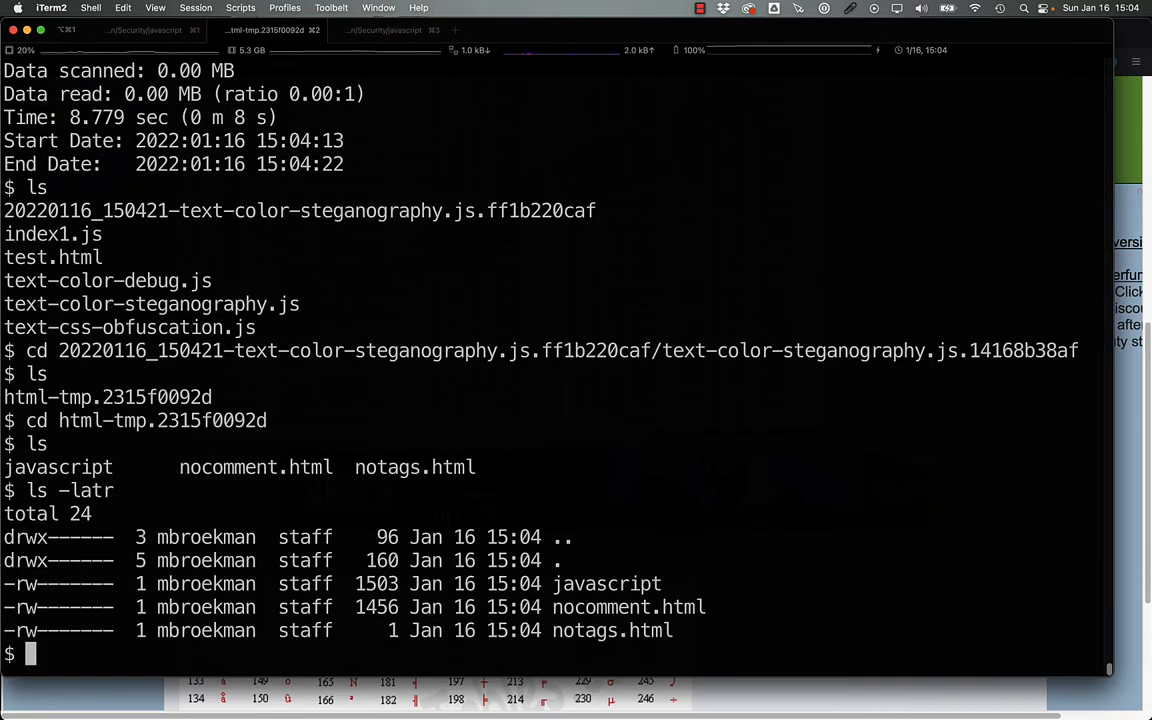
type("more nocomment.html")
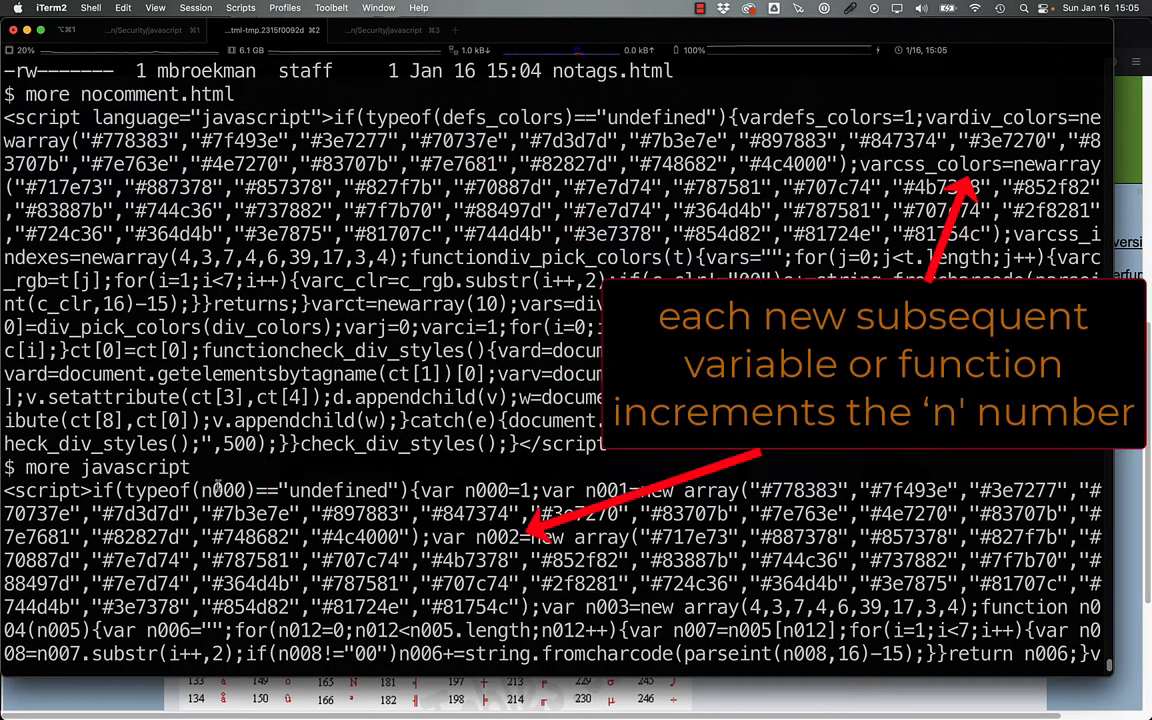
double_click(223, 490)
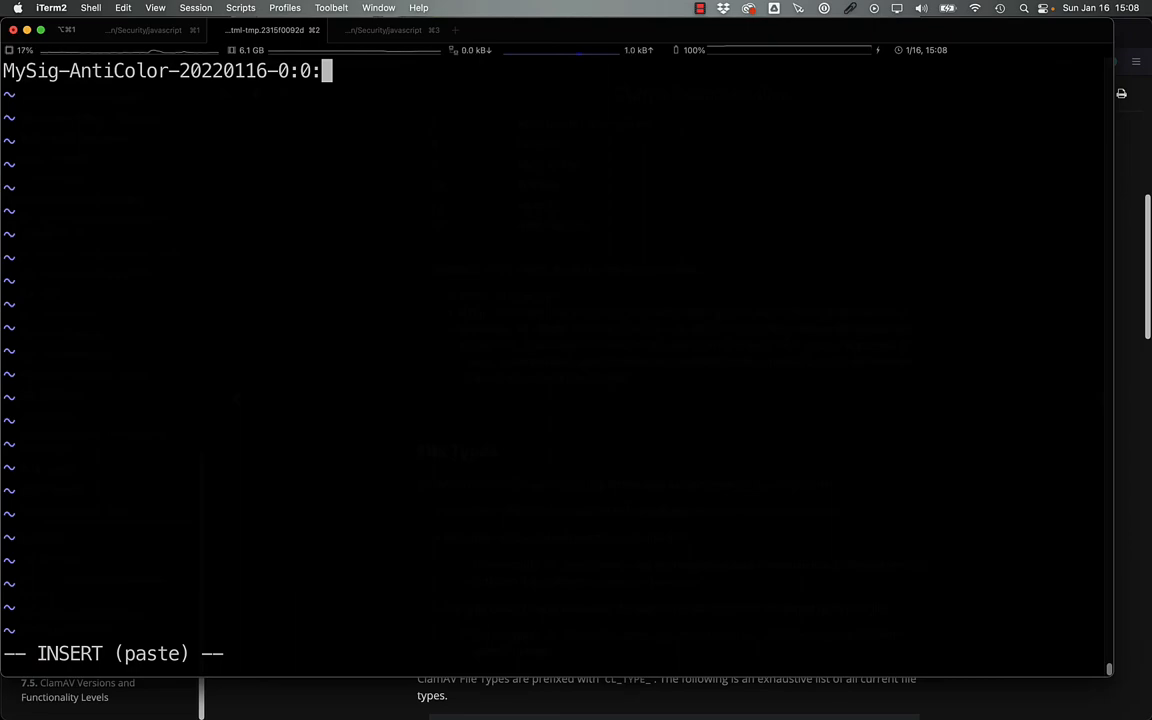
Write MySig-AntiColor-20220116-0 with any offset, hex script fragments and {-250}/{-300} gaps
type("*:")
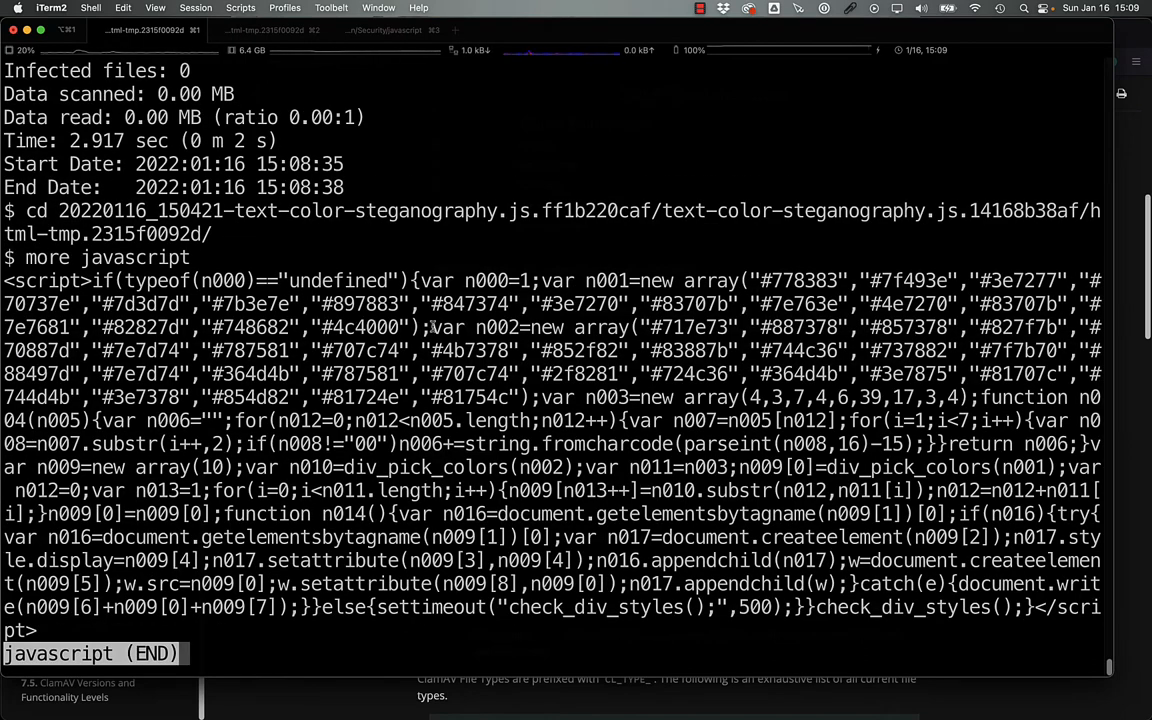
double_click(483, 327)
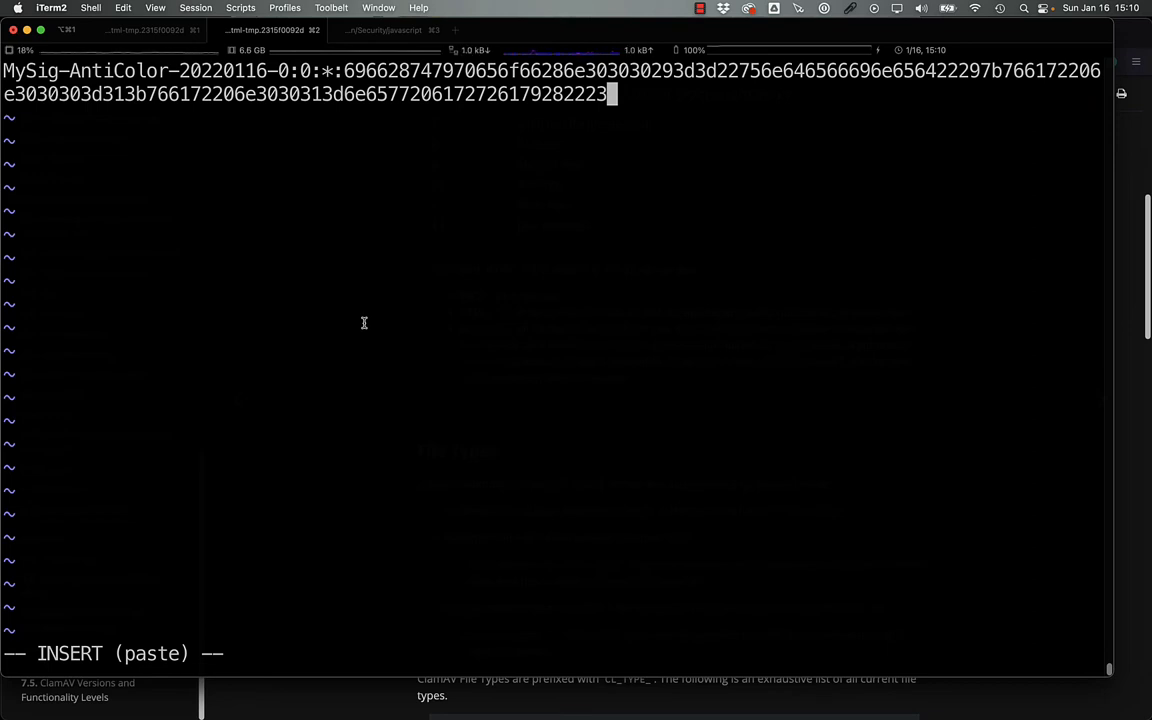
type("{")
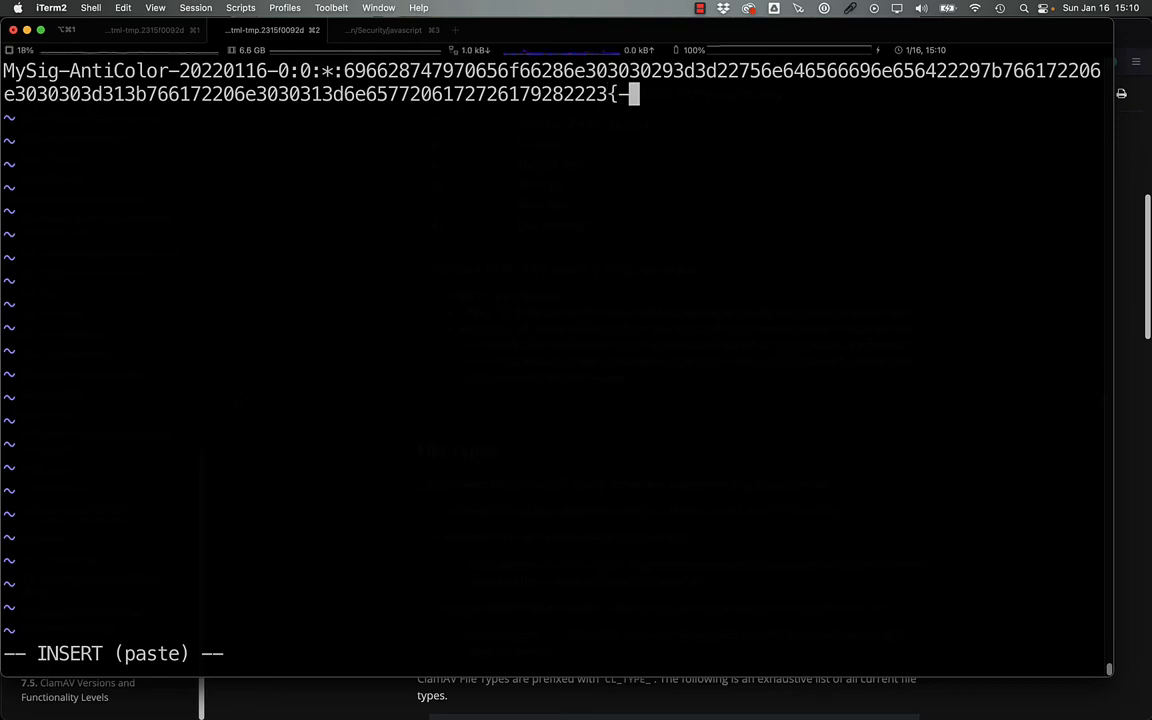
type("-250}293b766172206e3030323d6e6577206172726179282223{-")
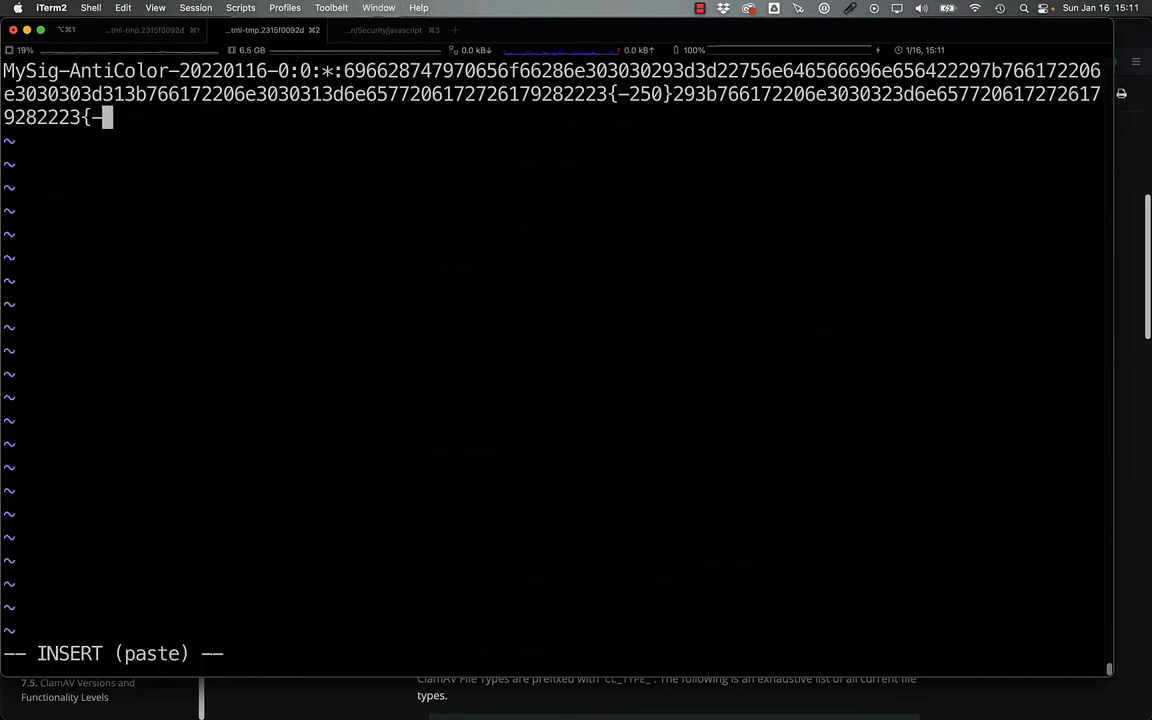
type("300")
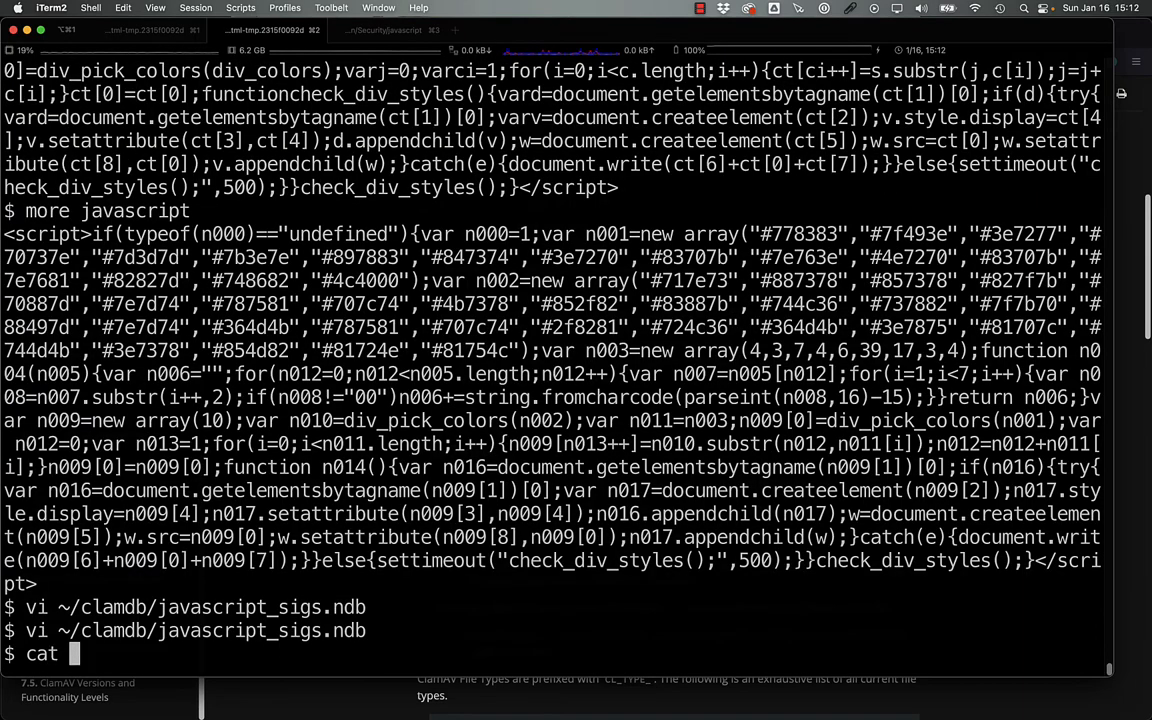
Decode ~/clamdb/javascript_sigs.ndb with sigtool --decode-sigs and highlight part of the output
type("~/clamdb/javascript_sigs.ndb | sigtool --decode-sigs")
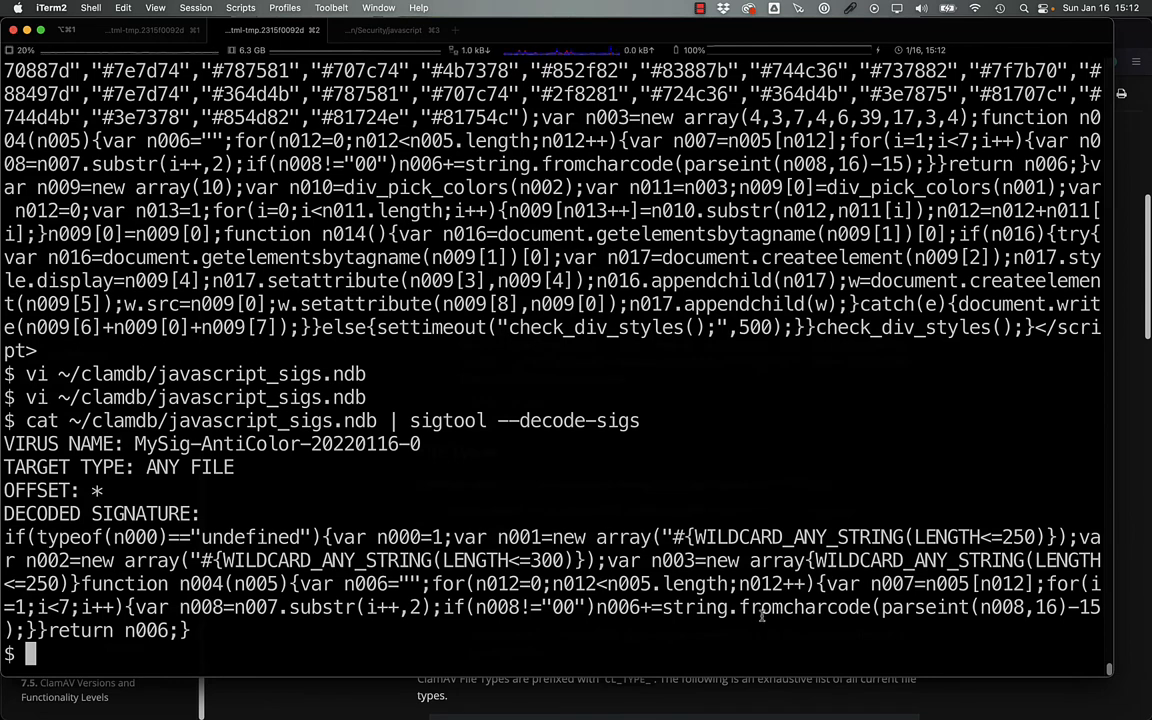
mouse_move(762, 616)
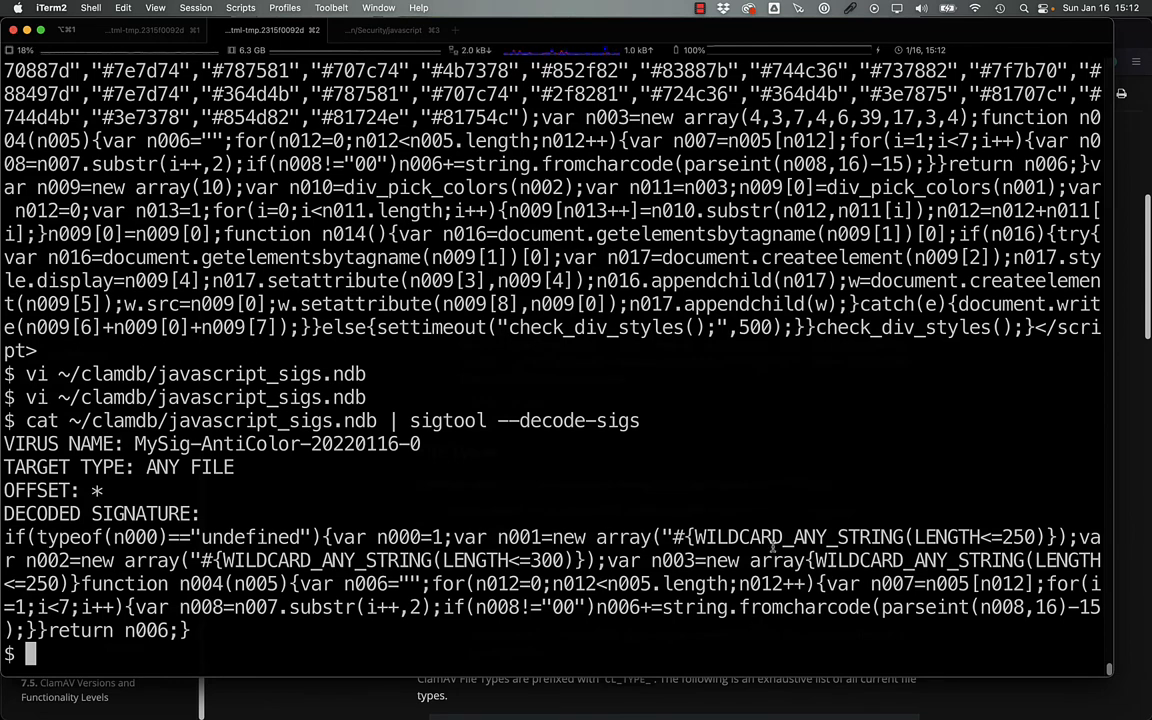
double_click(546, 560)
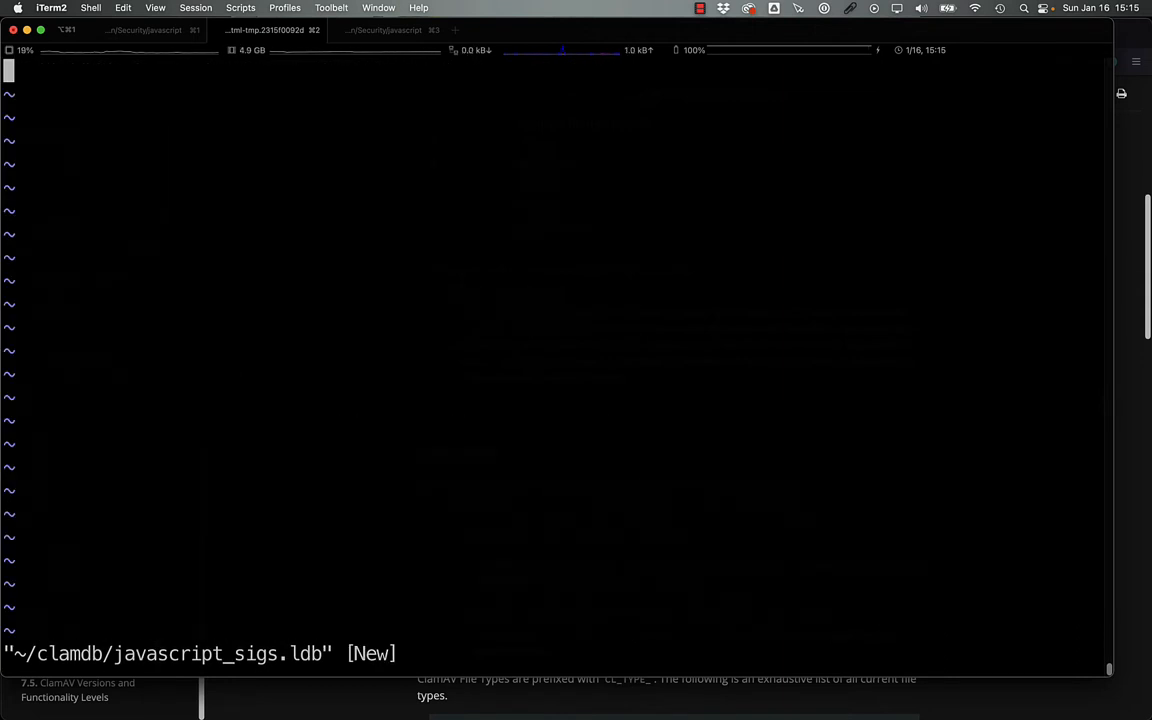
Type the header MyLSig-AntiColor-20220116-0;Target:0; into the new .ldb file
key("i")
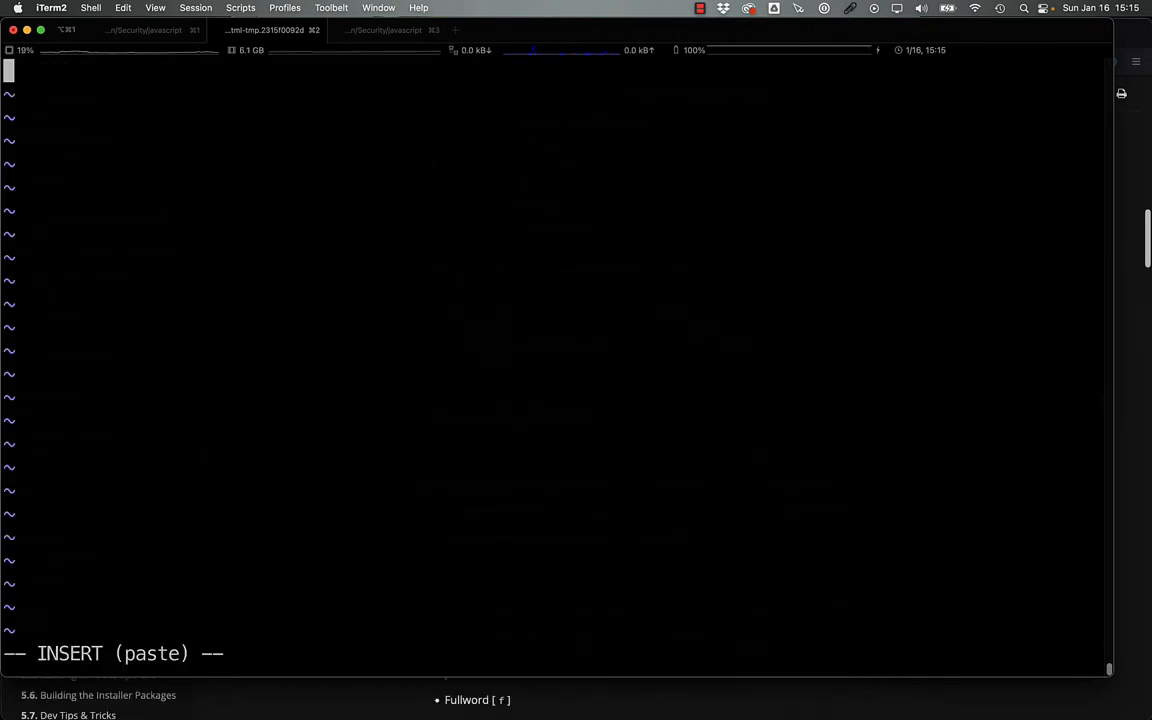
type("MyLS")
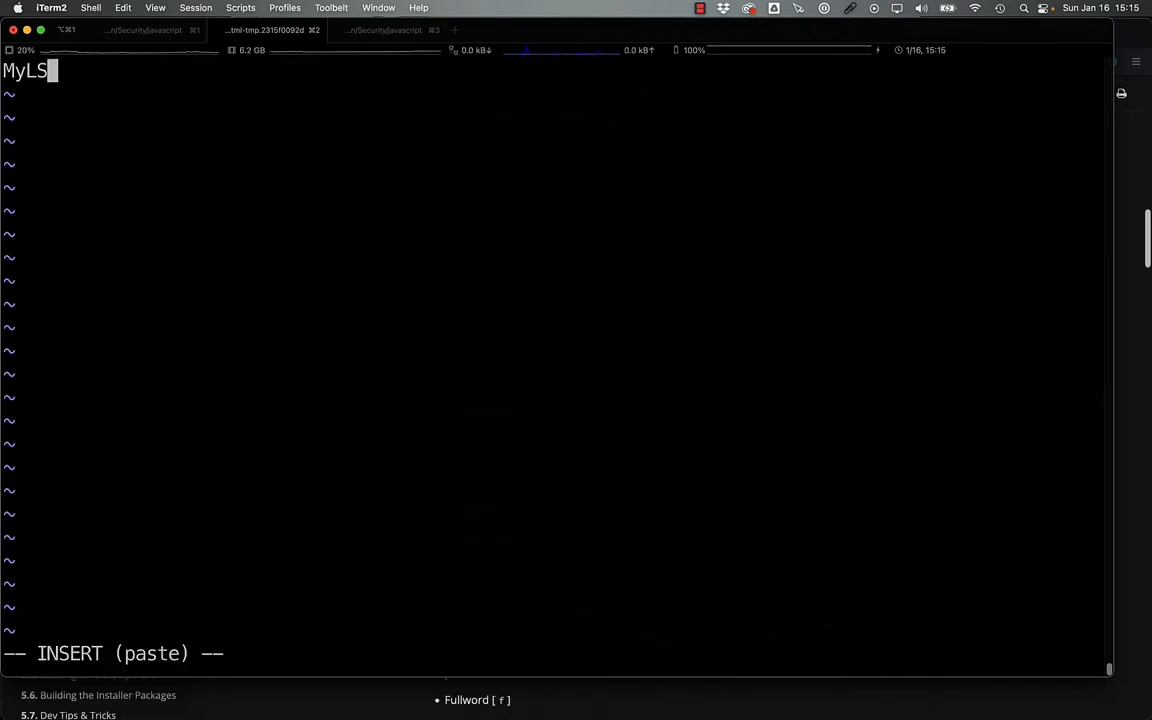
type("ig-AntiColor-")
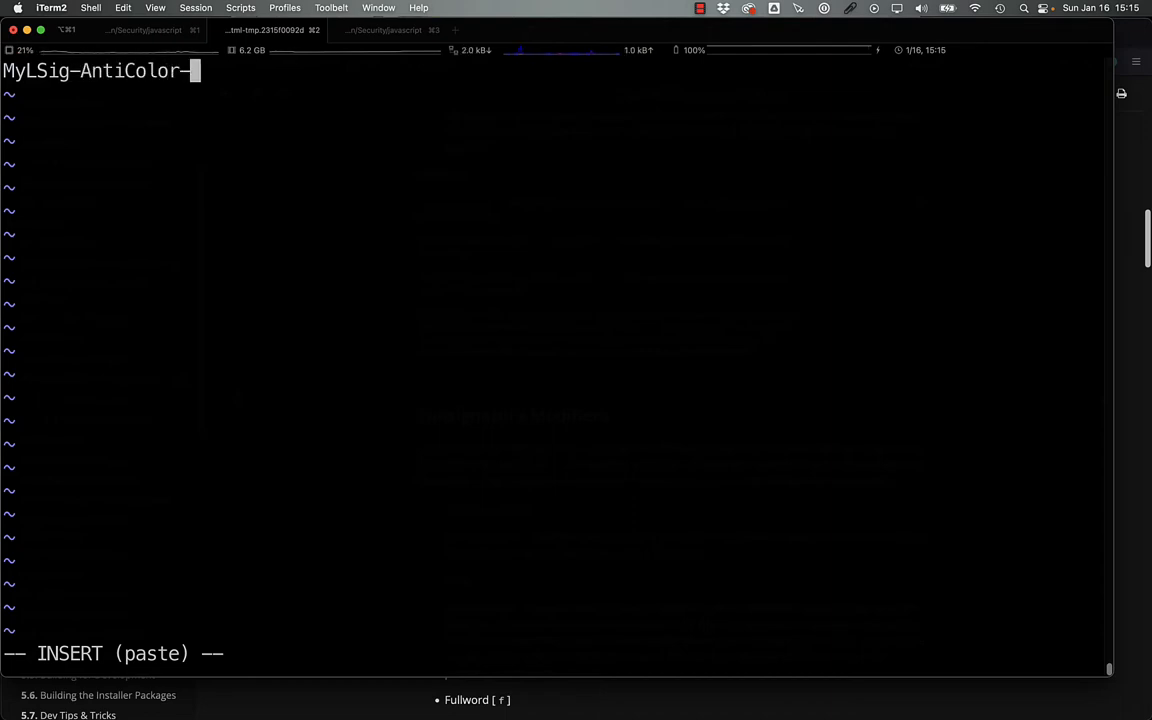
type("20220116-0")
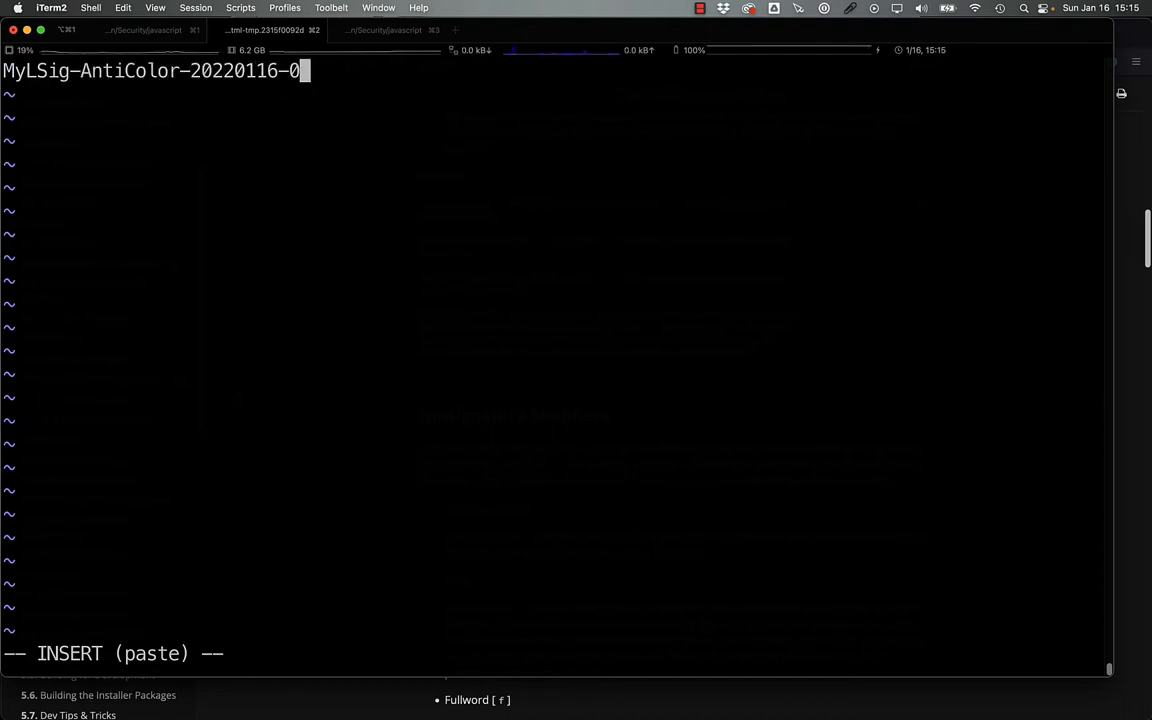
type(";Target:0")
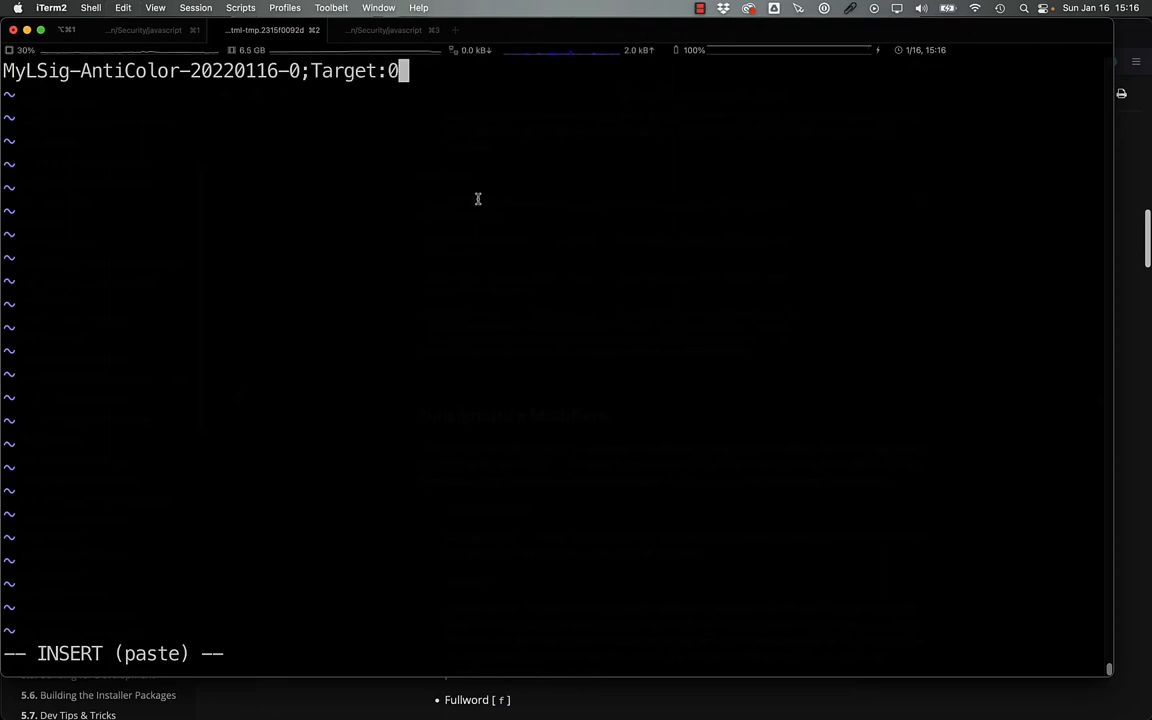
type(";")
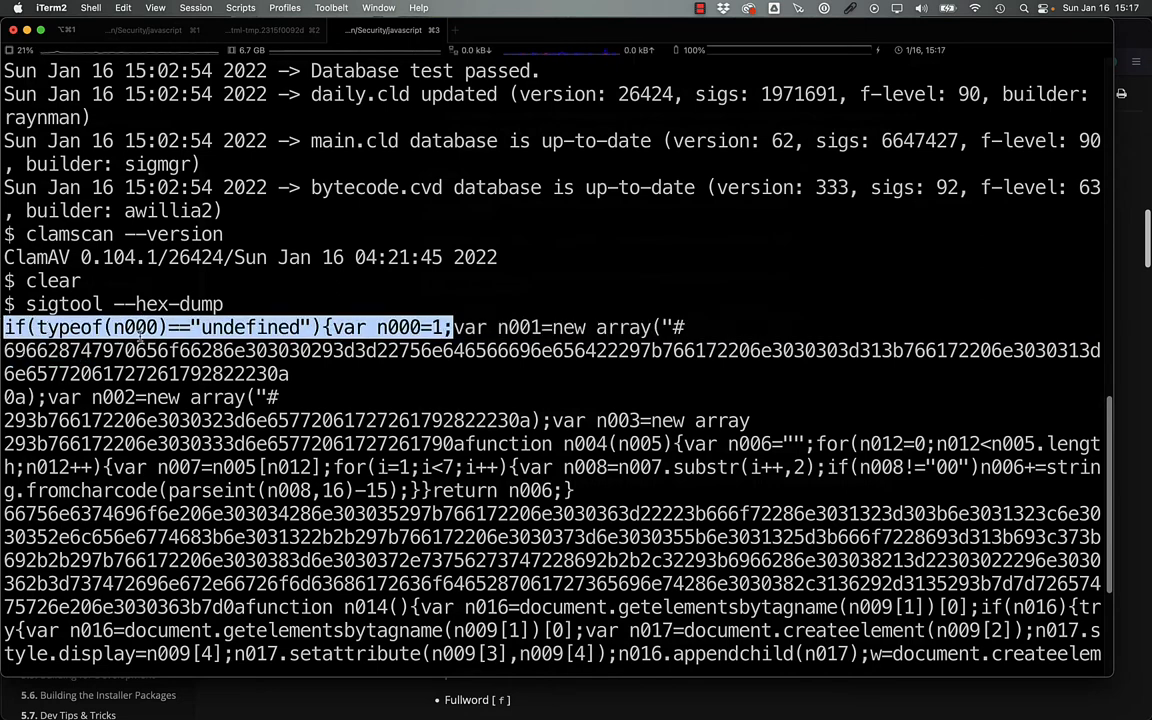
mouse_move(217, 330)
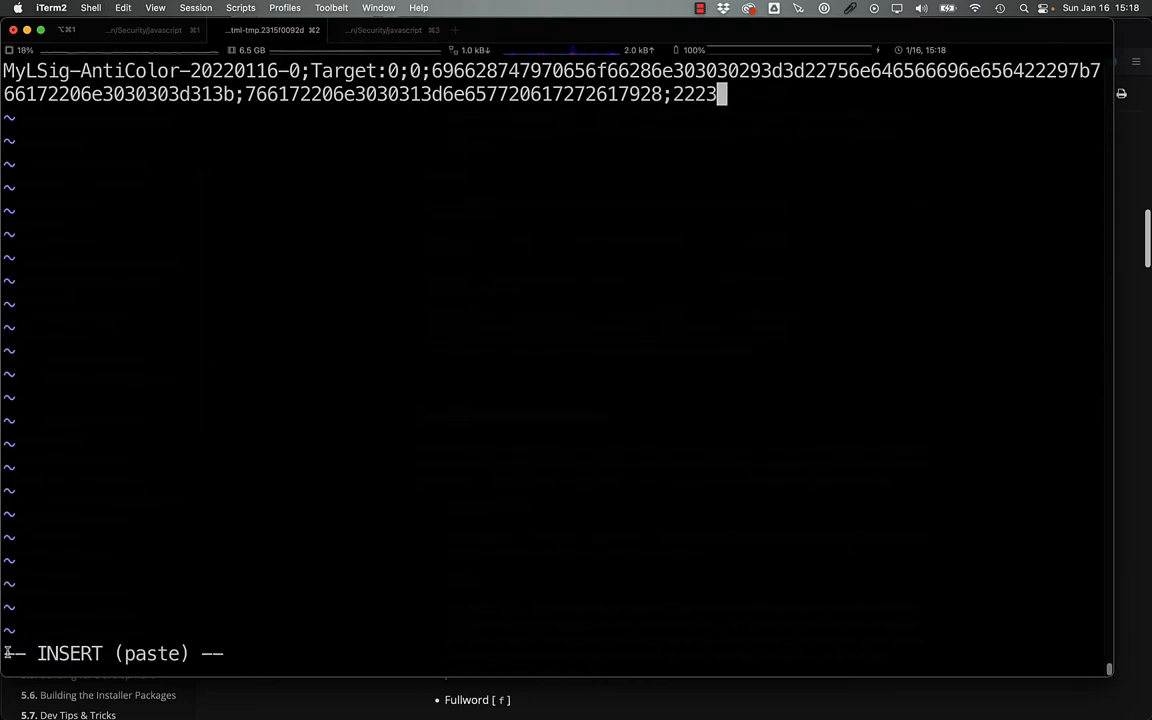
Add a third subsignature 2223{6-8}222c to the logical signature line
type("{")
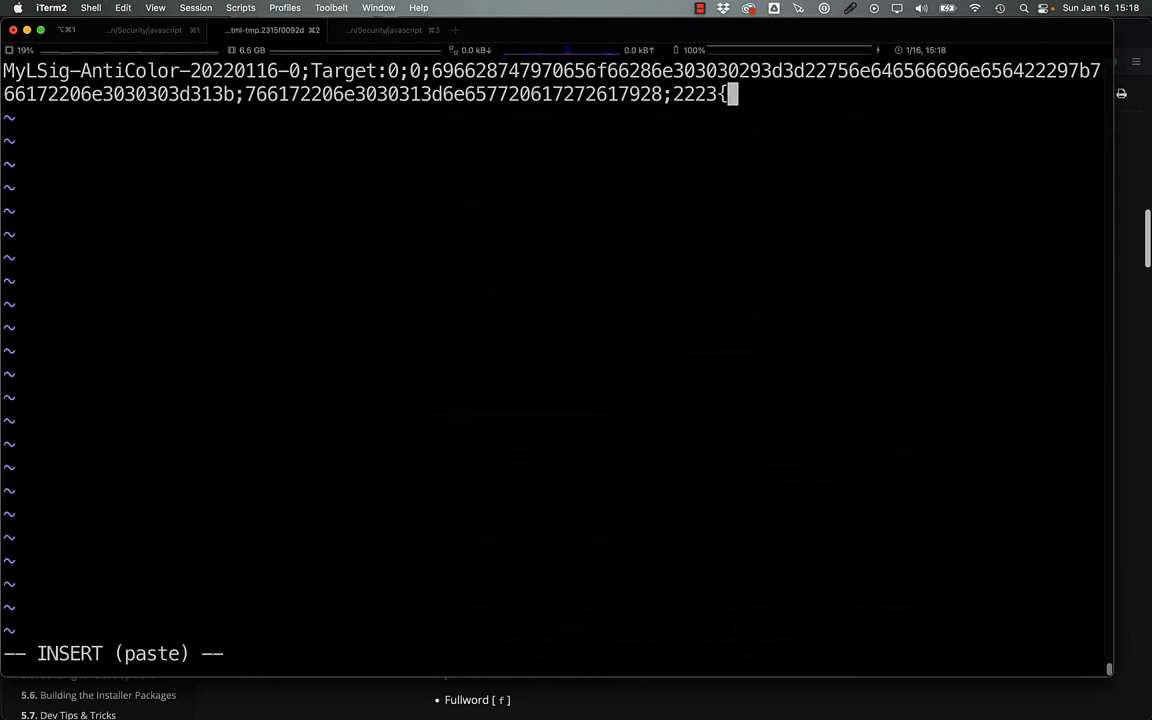
type("6-8}222c")
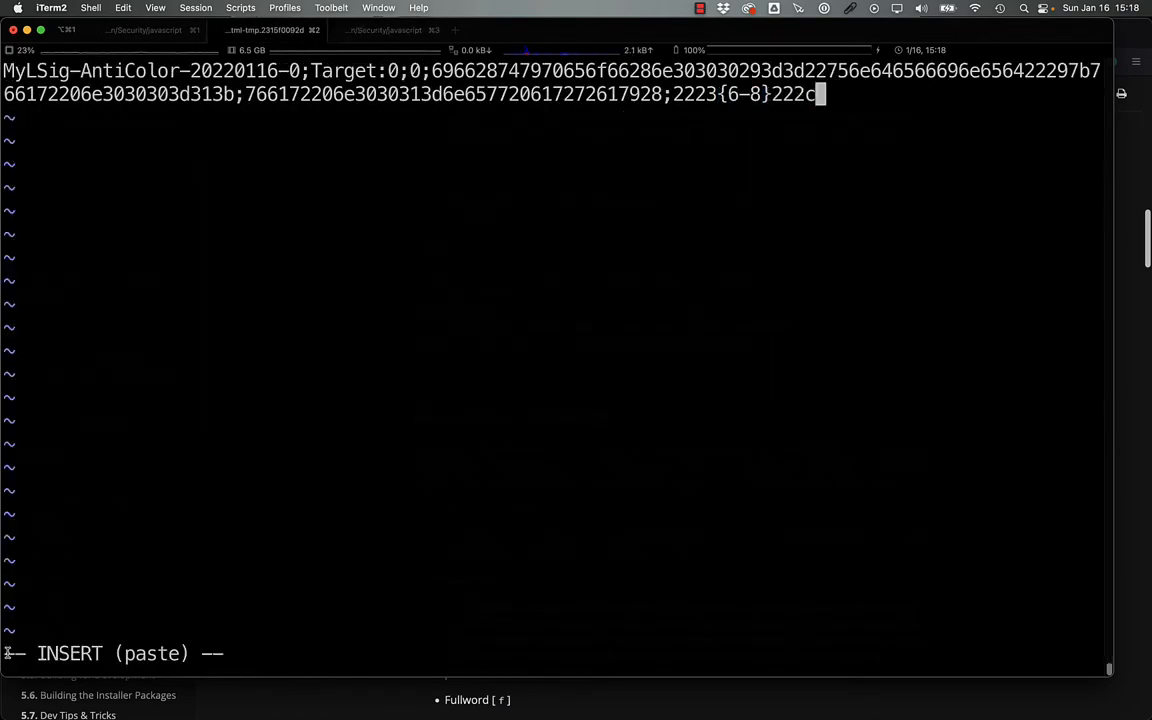
type(";")
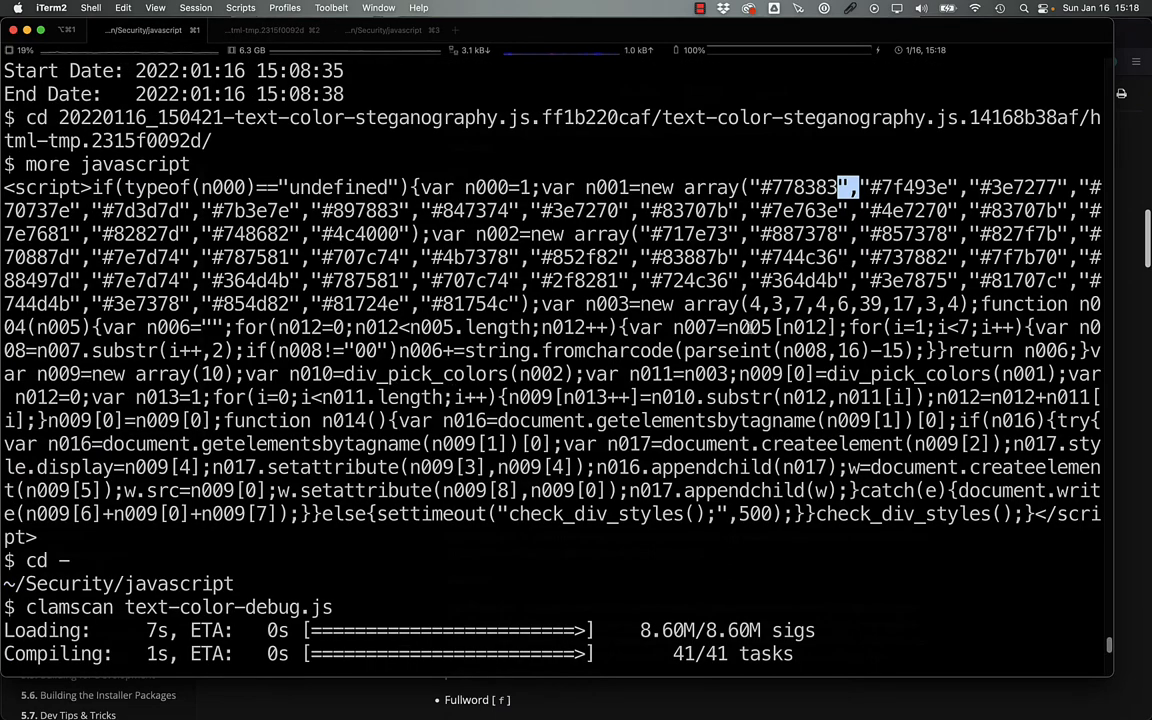
Append more colour-array hex subsignatures, replacing variable bytes with {3} wildcards
double_click(258, 350)
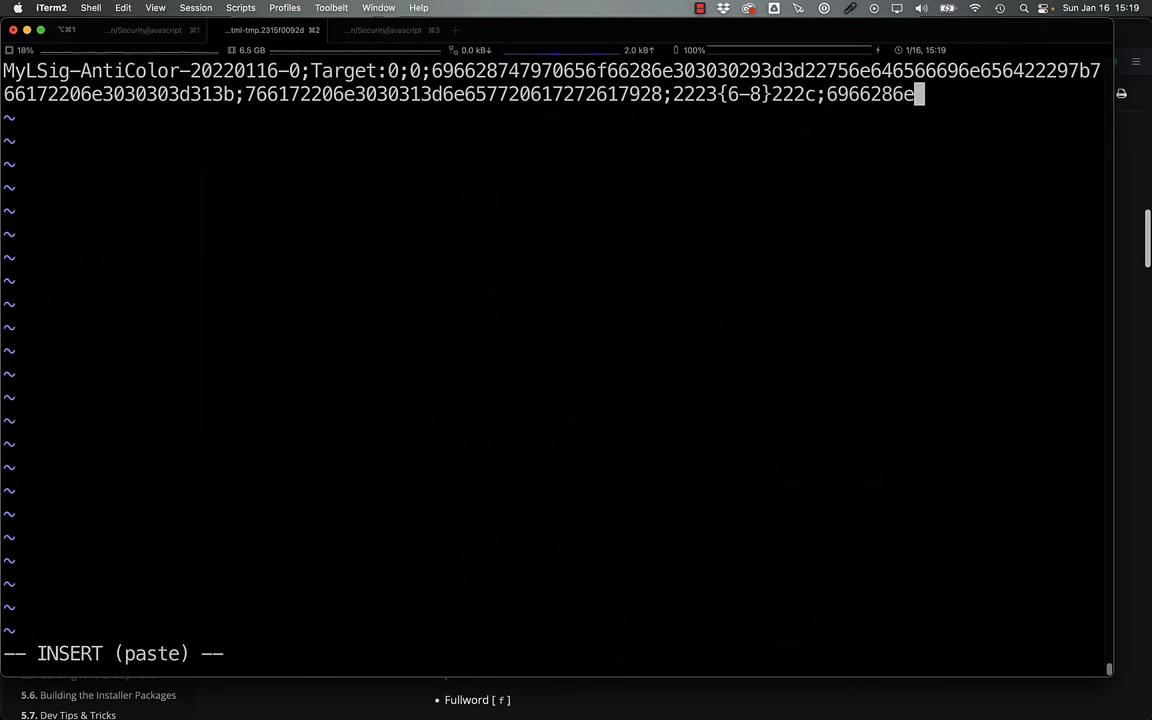
type("{")
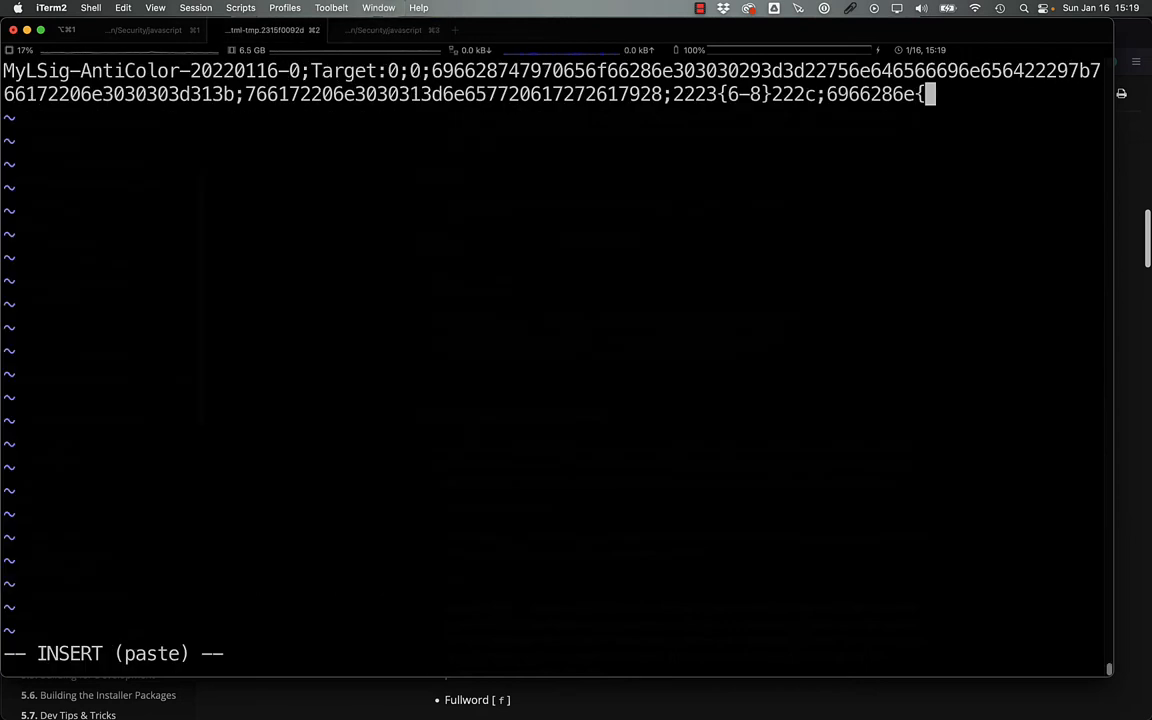
type("3")
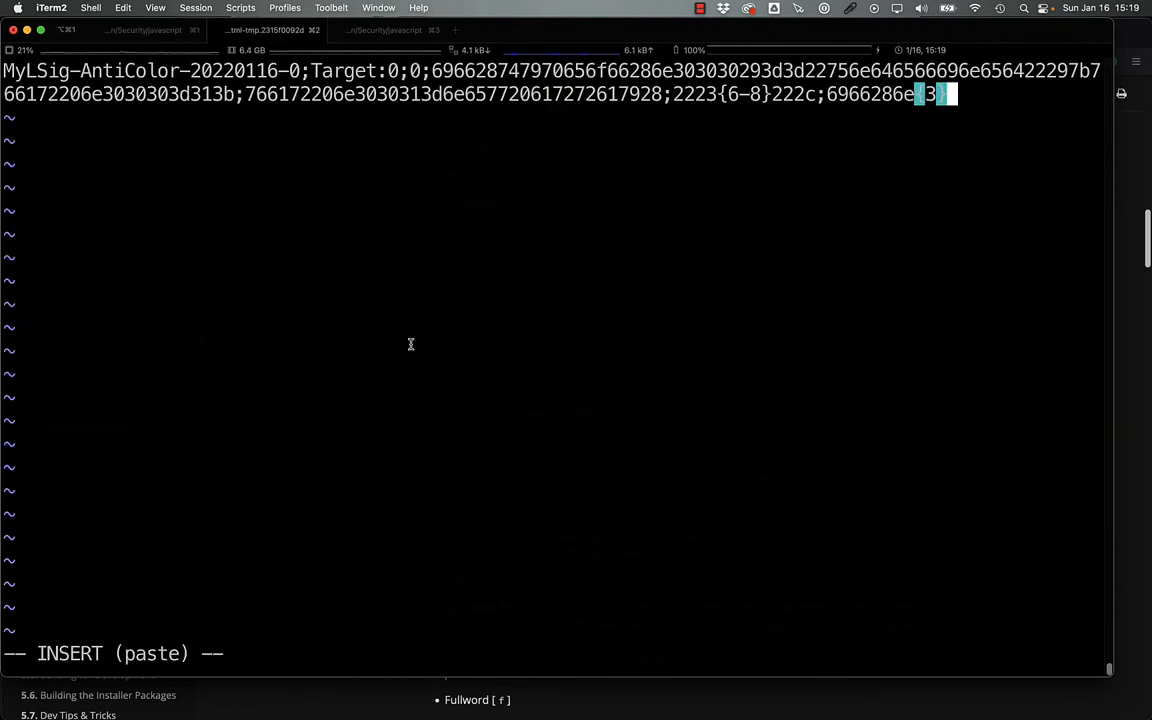
left_click(390, 30)
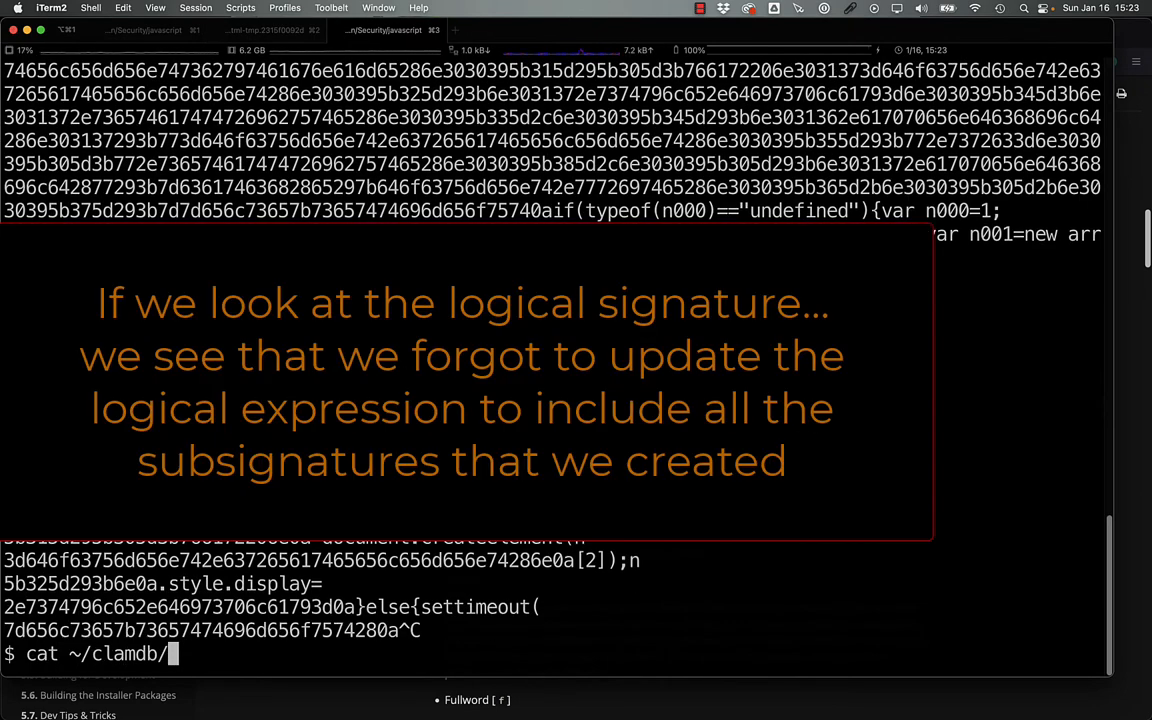
Decode javascript_sigs.ldb with sigtool, then change the logical expression to 0&1&2&…
type("javascript_sigs.ldb| sigtool --decode-sigs")
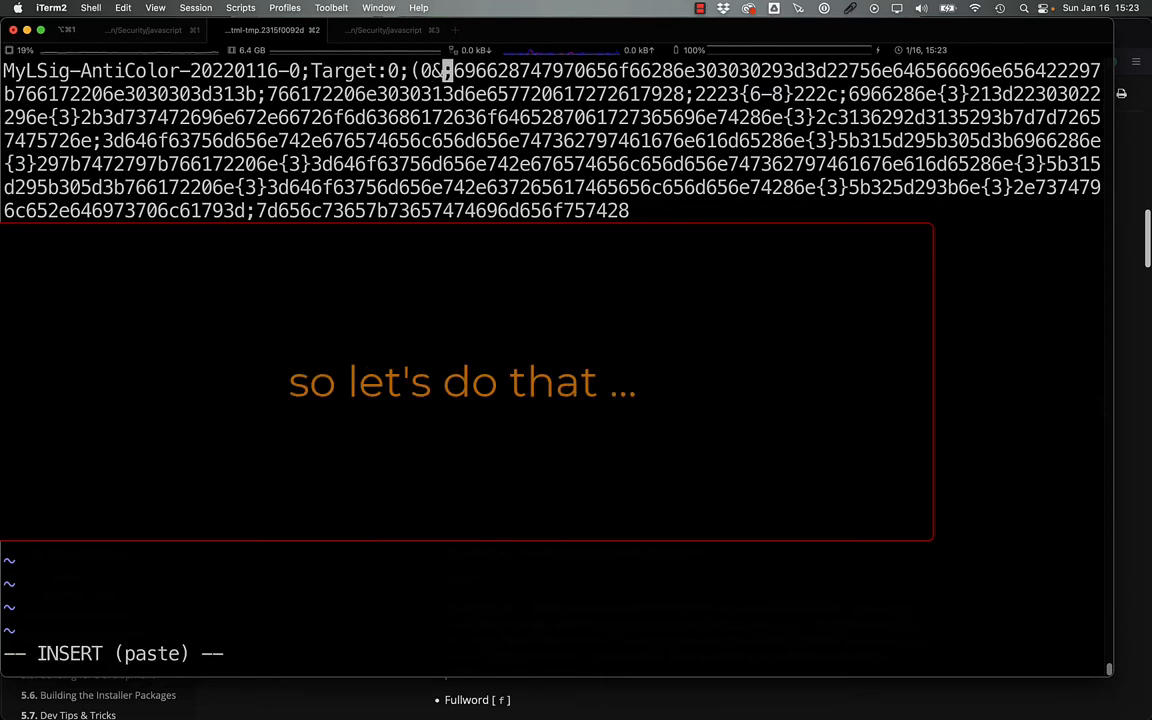
type("1&2&")
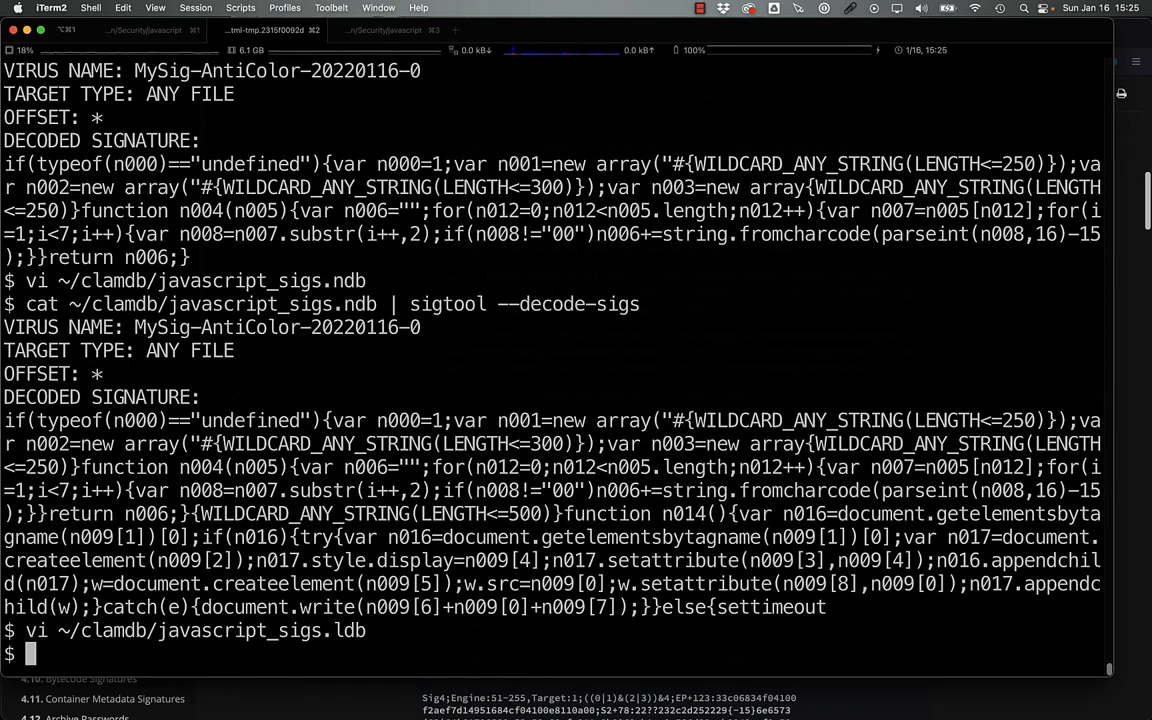
Move ~/clamdb/javascript_sigs.ndb into the current directory with mv
type("mv ~/clamdb/javascript_sigs.")
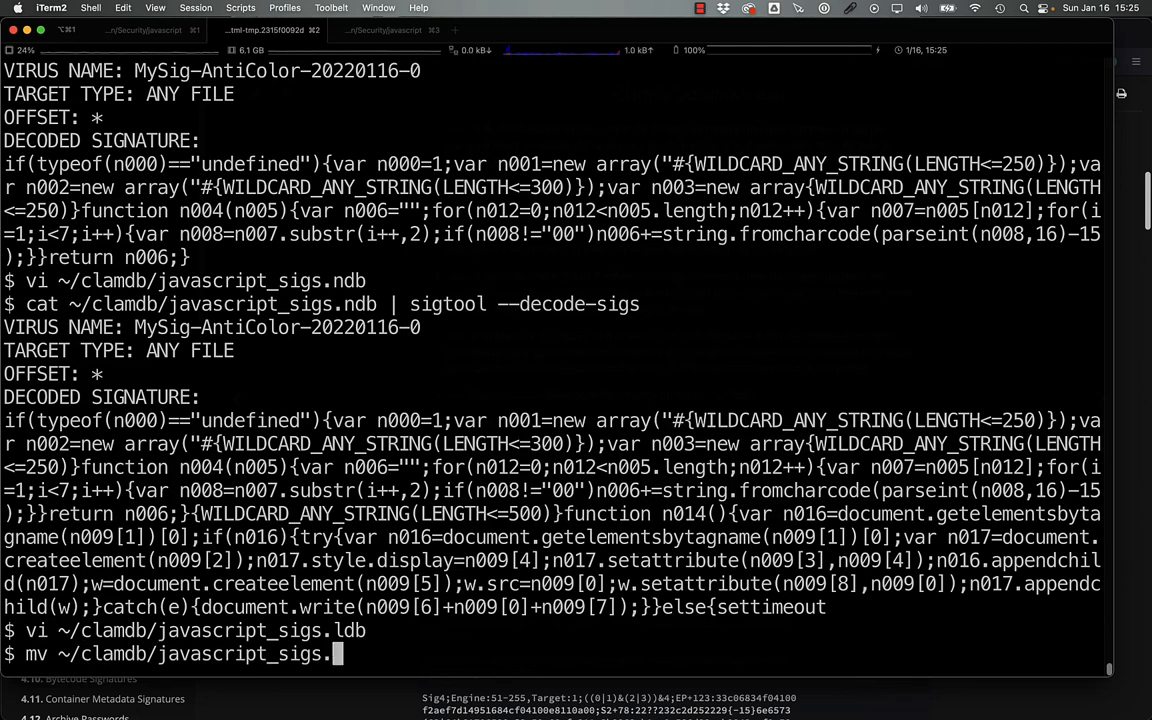
type("ndb")
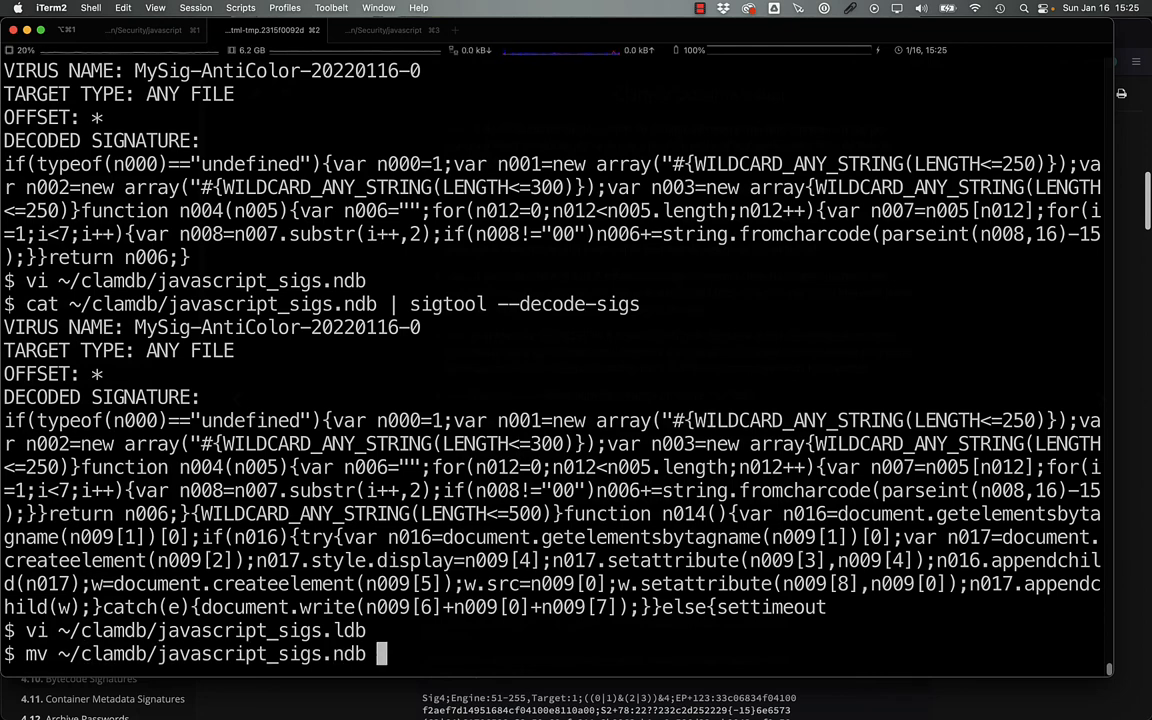
type(".")
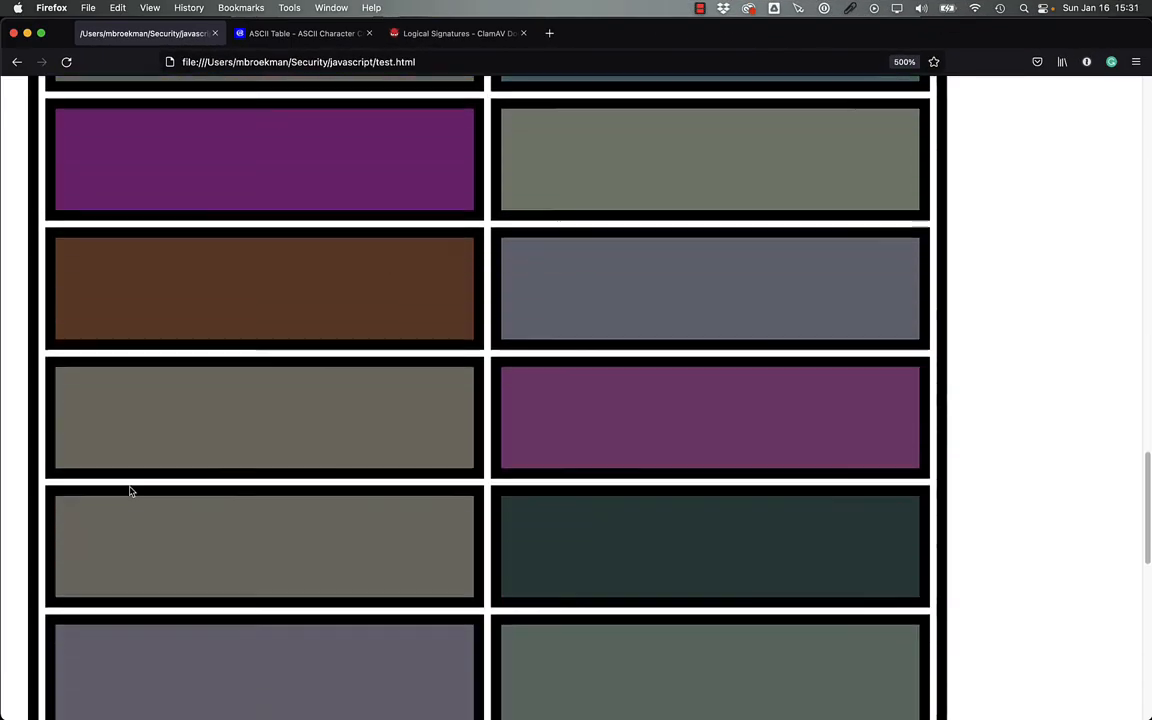
Scroll test.html down to the last row of coloured blocks
scroll("down", 3)
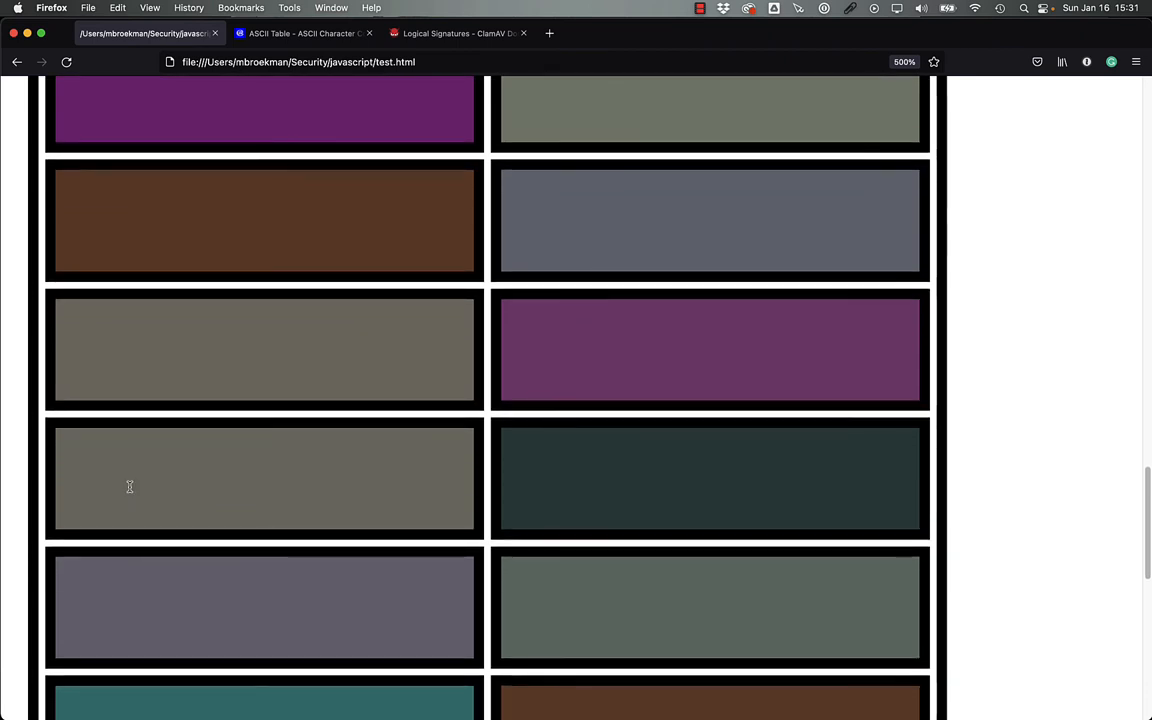
scroll("down", 3)
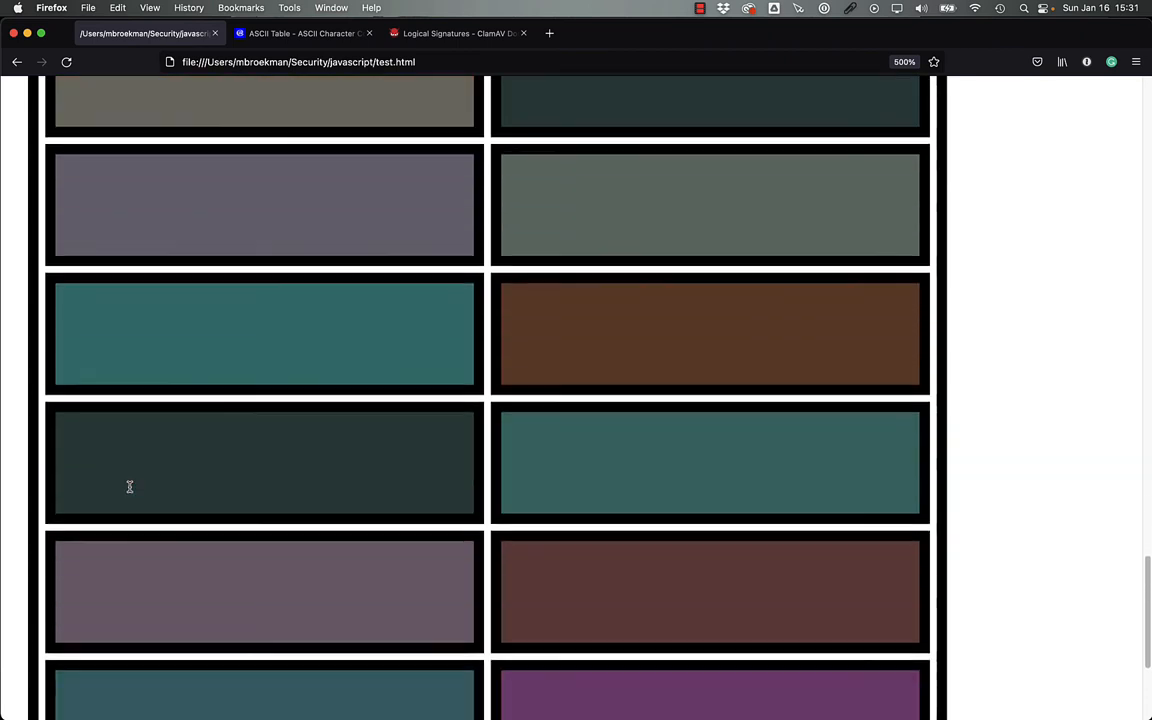
scroll("down", 3)
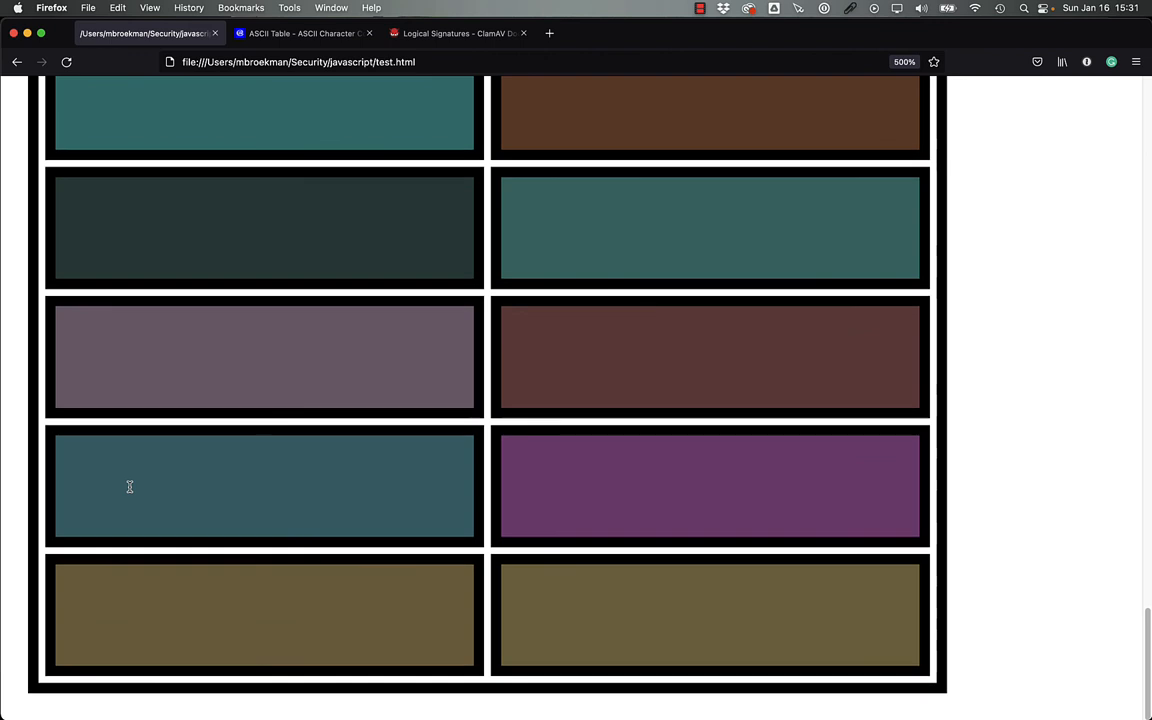